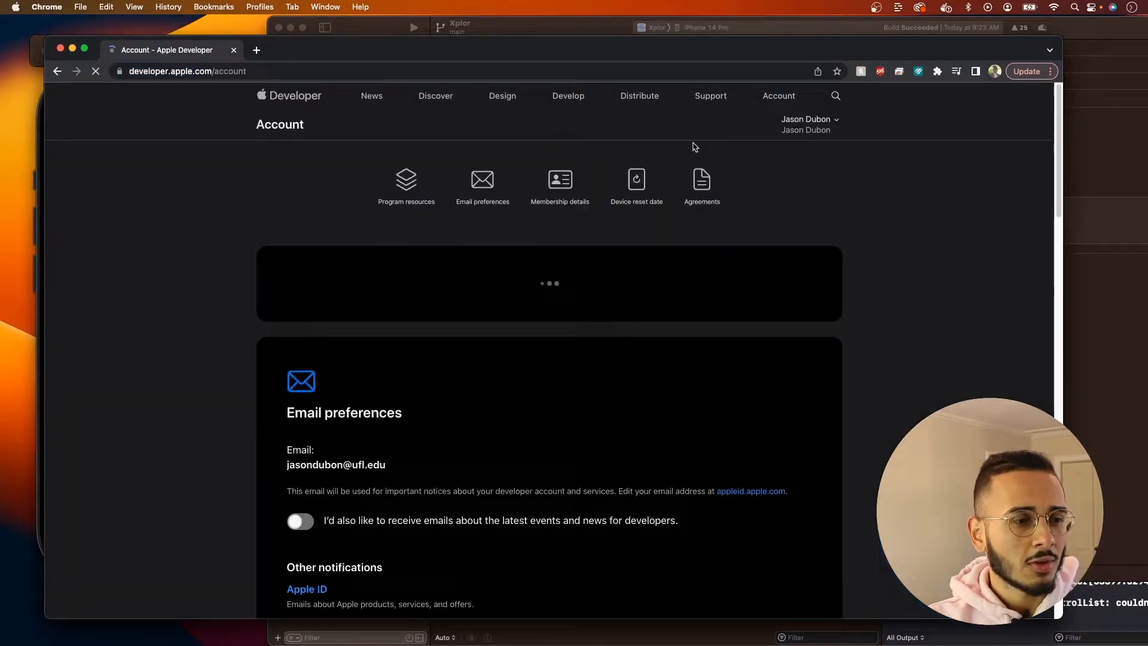
Reach the Identifiers list and begin registering a new App ID.
click(405, 183)
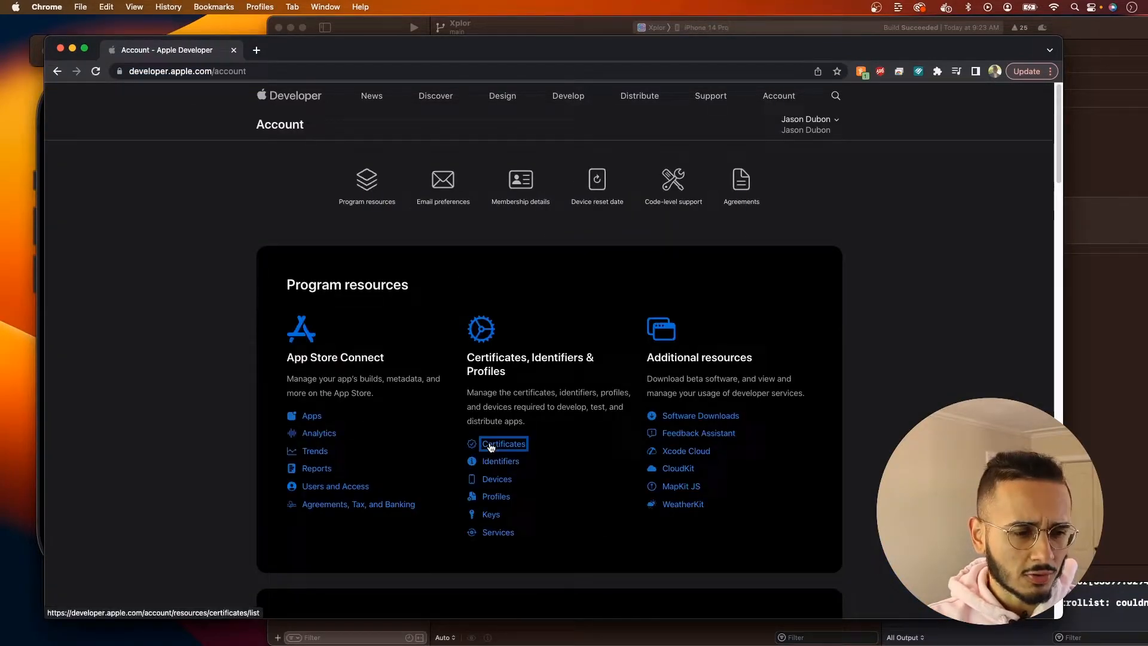
click(503, 444)
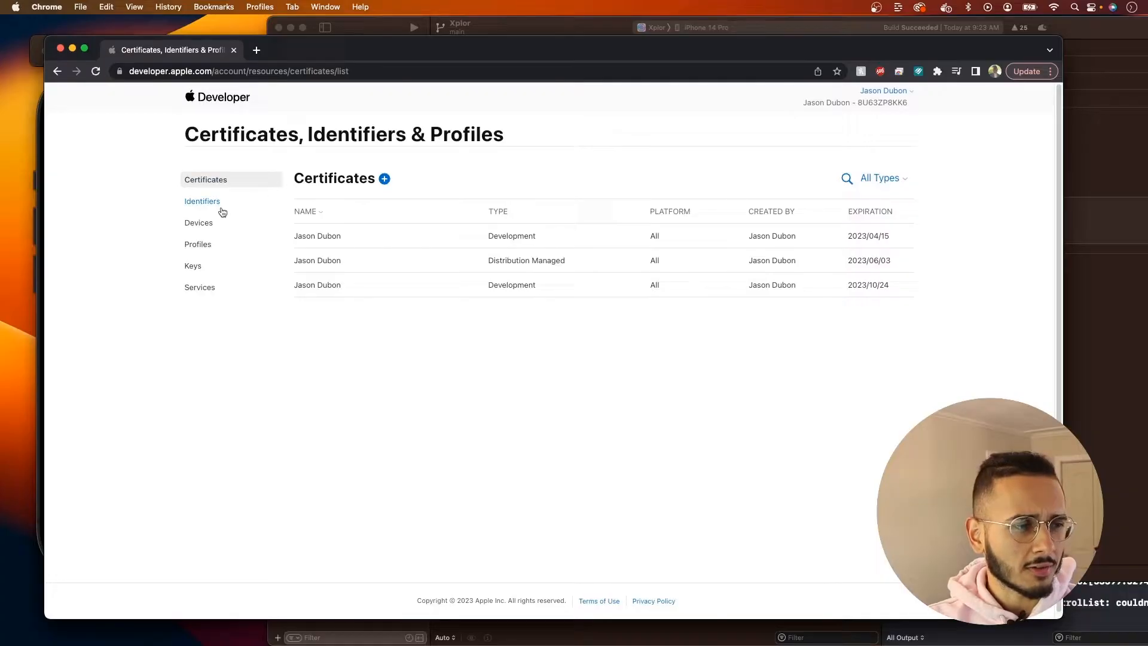
click(202, 201)
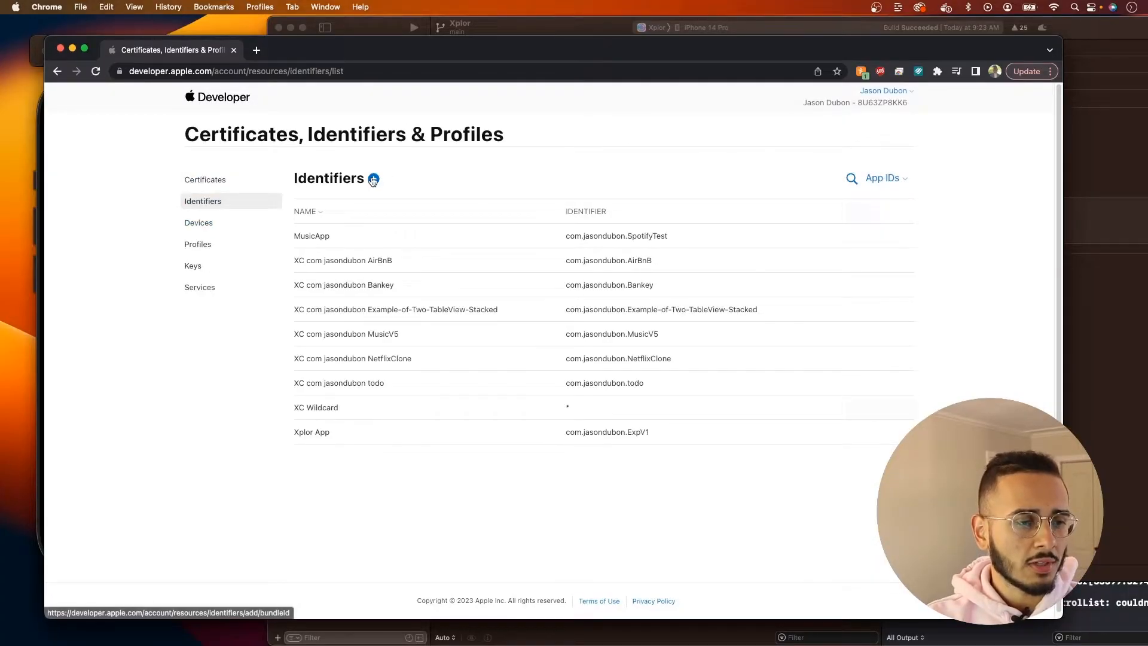
click(374, 178)
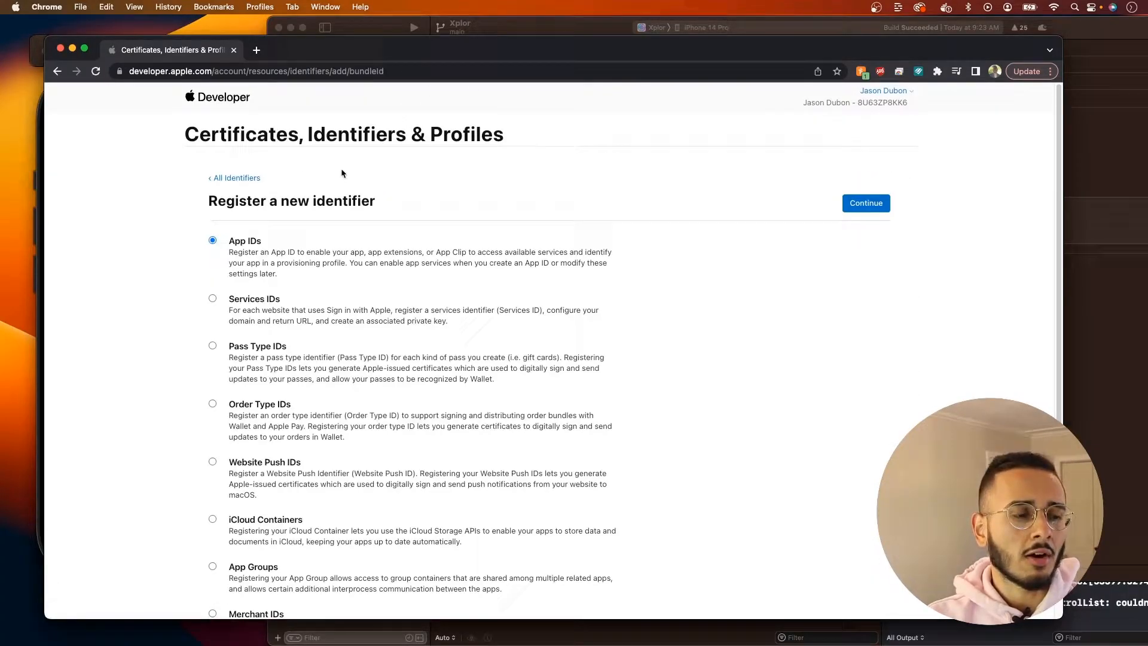
scroll(down, 3)
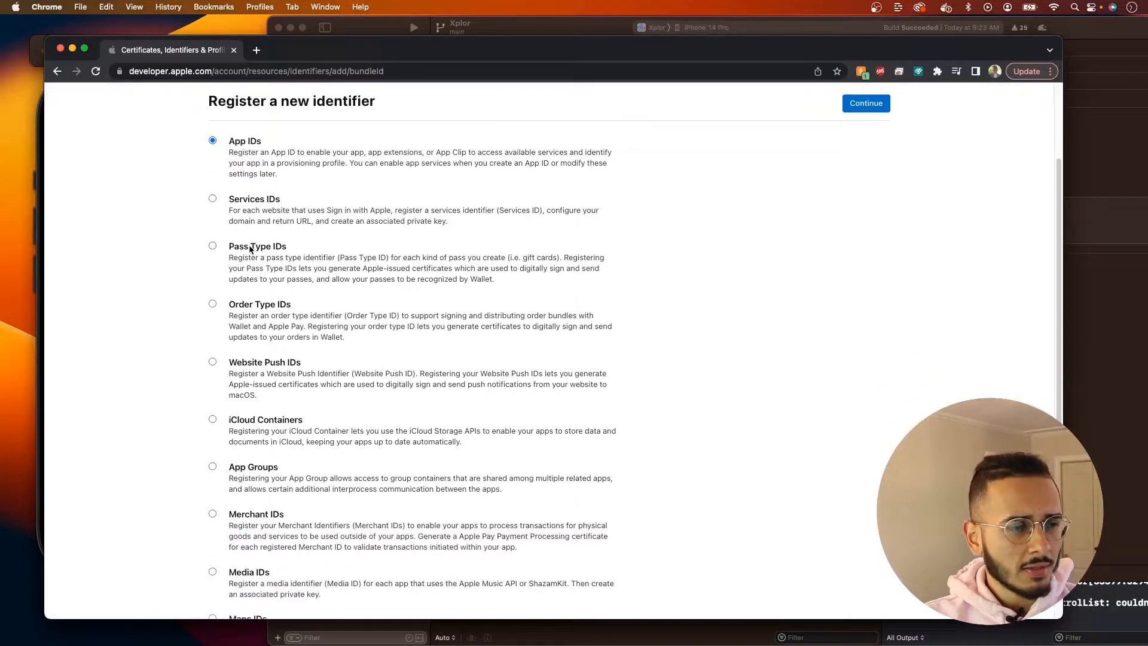
click(864, 103)
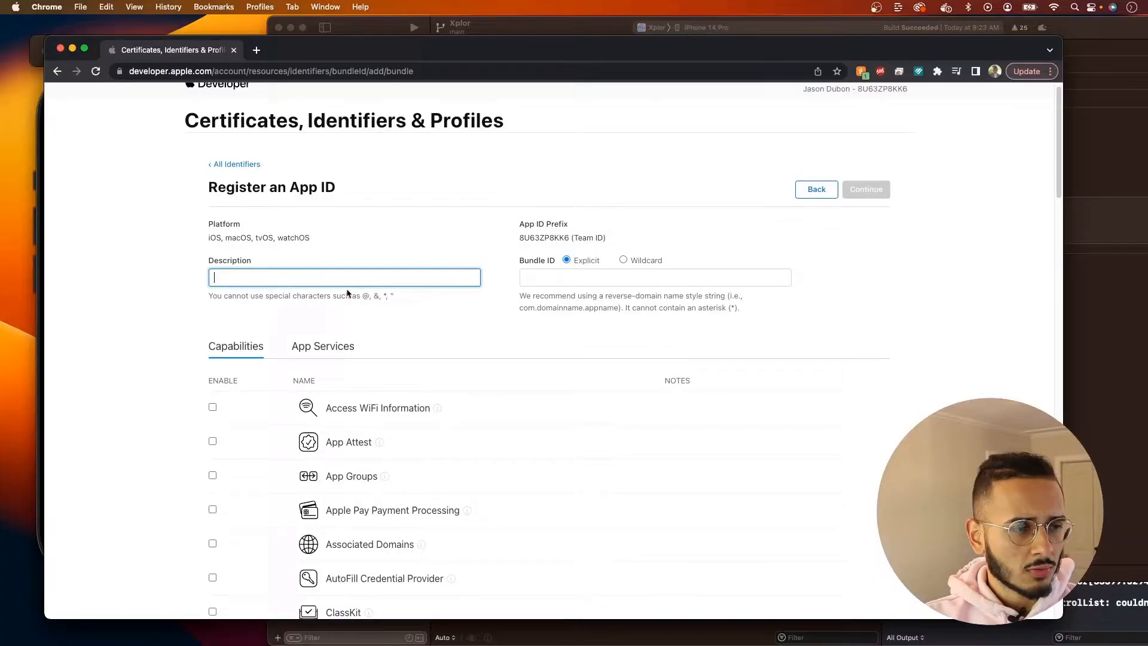
Register the App ID 'Xplor App' with bundle ID com.jasondubon.Xplor.
text(Xplor)
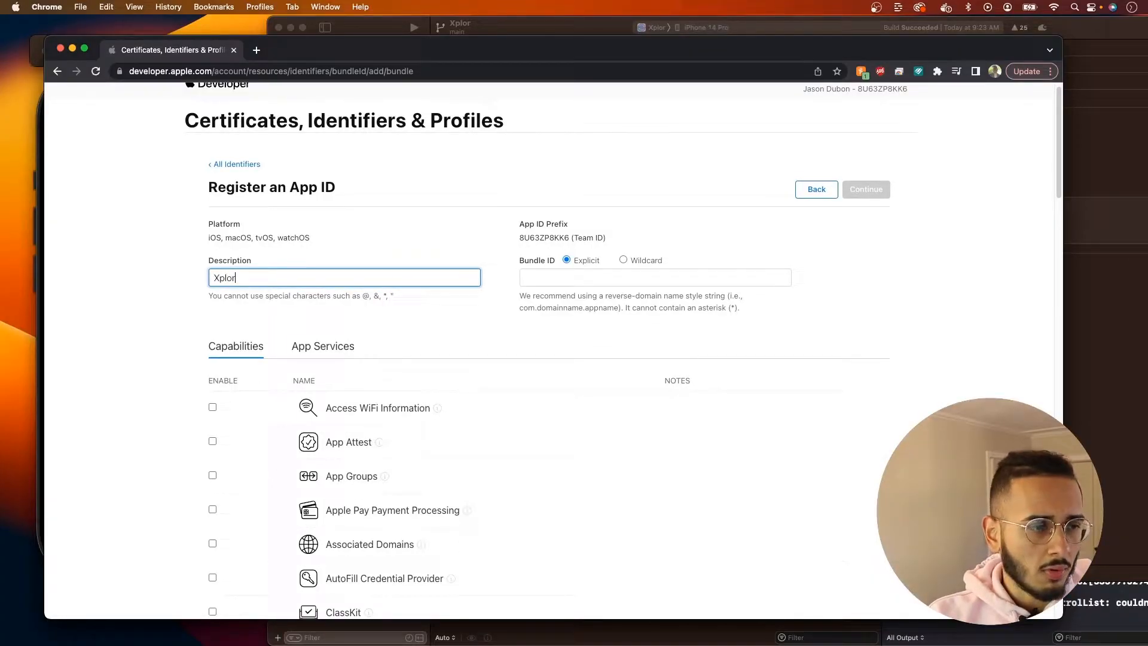
text(App)
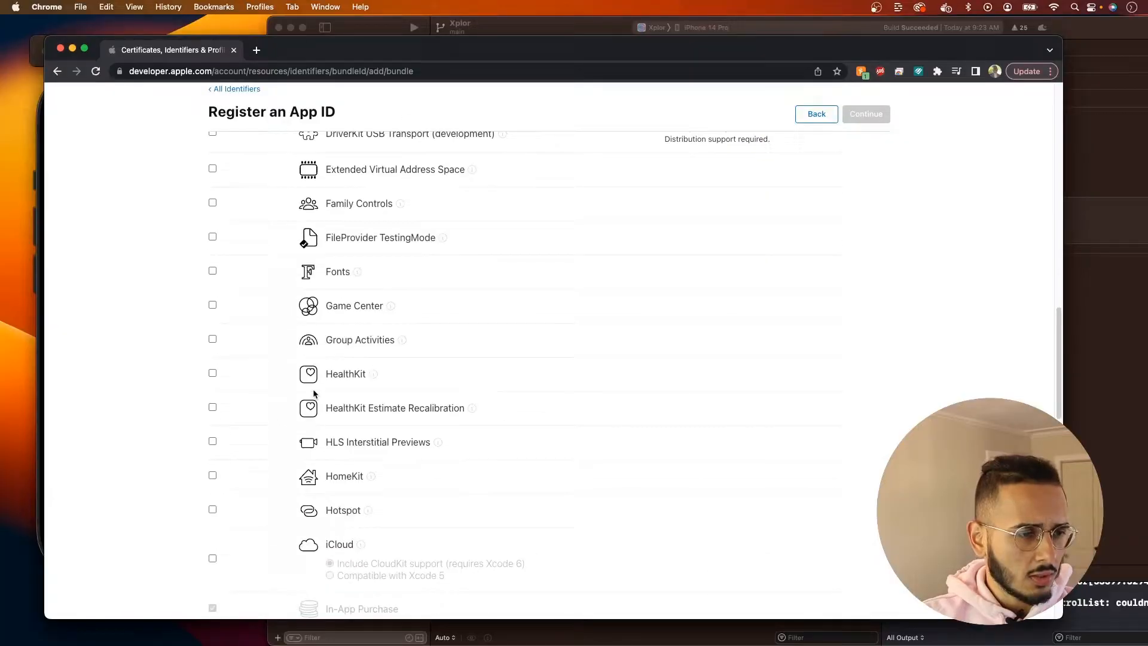
click(654, 292)
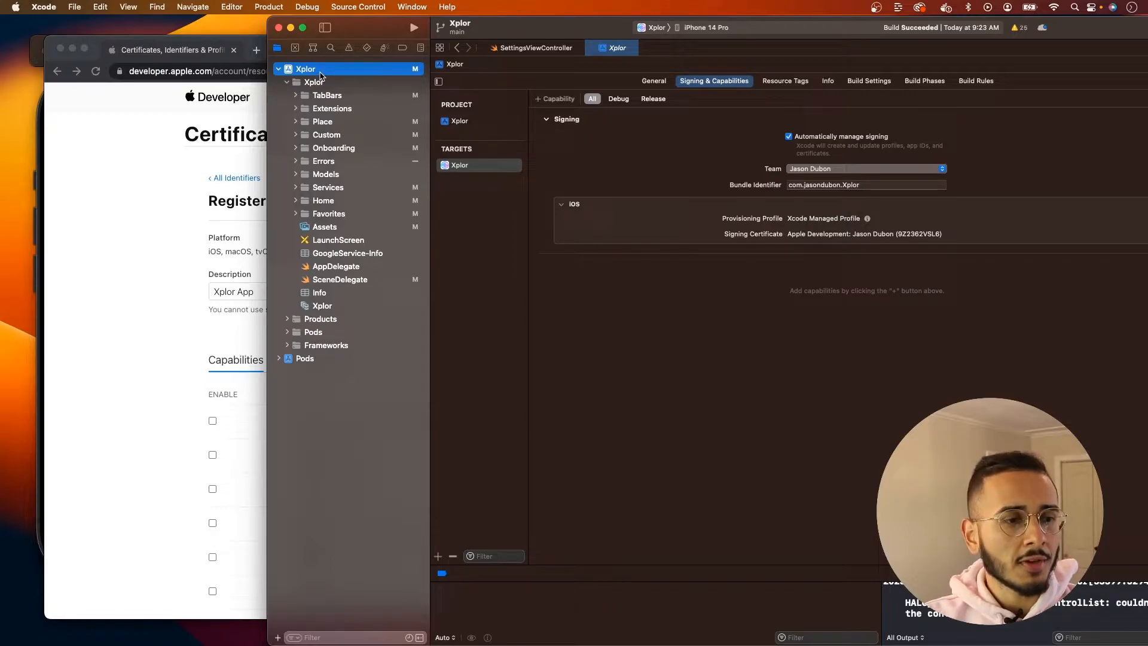
click(459, 165)
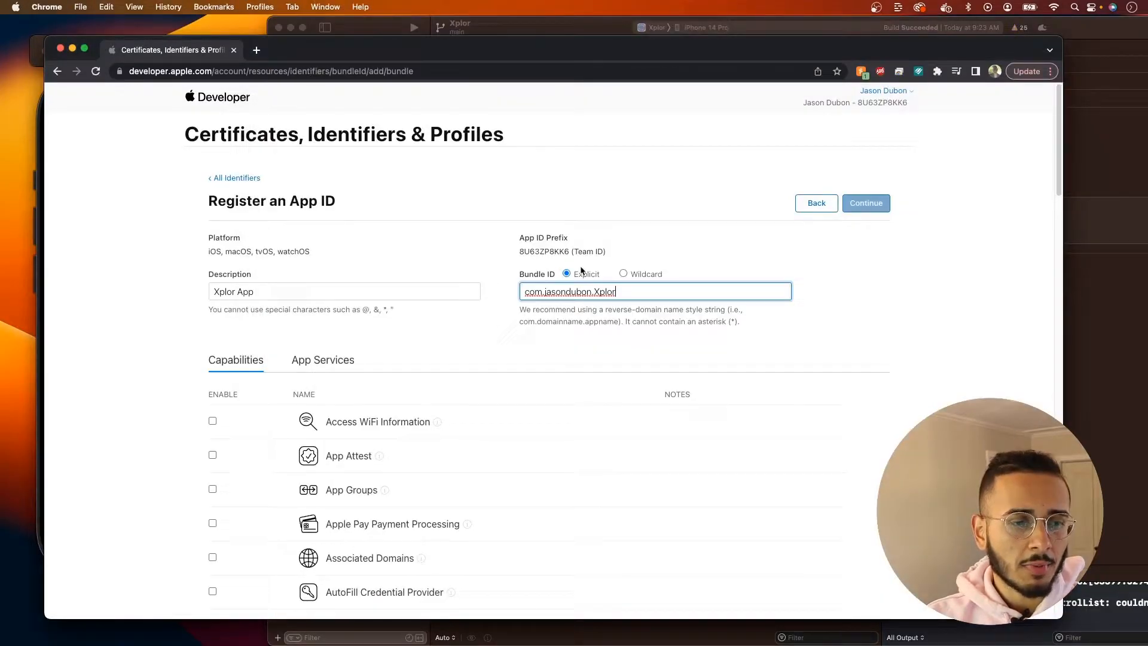
click(864, 204)
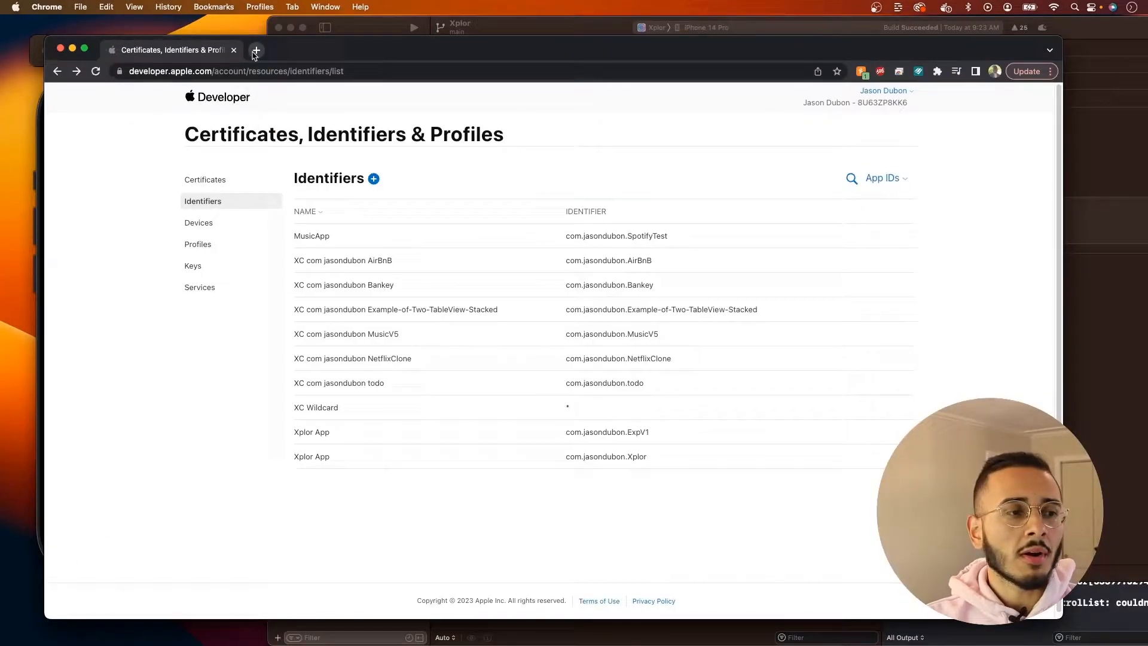
Go to App Store Connect's Apps list and start a New App record.
click(256, 51)
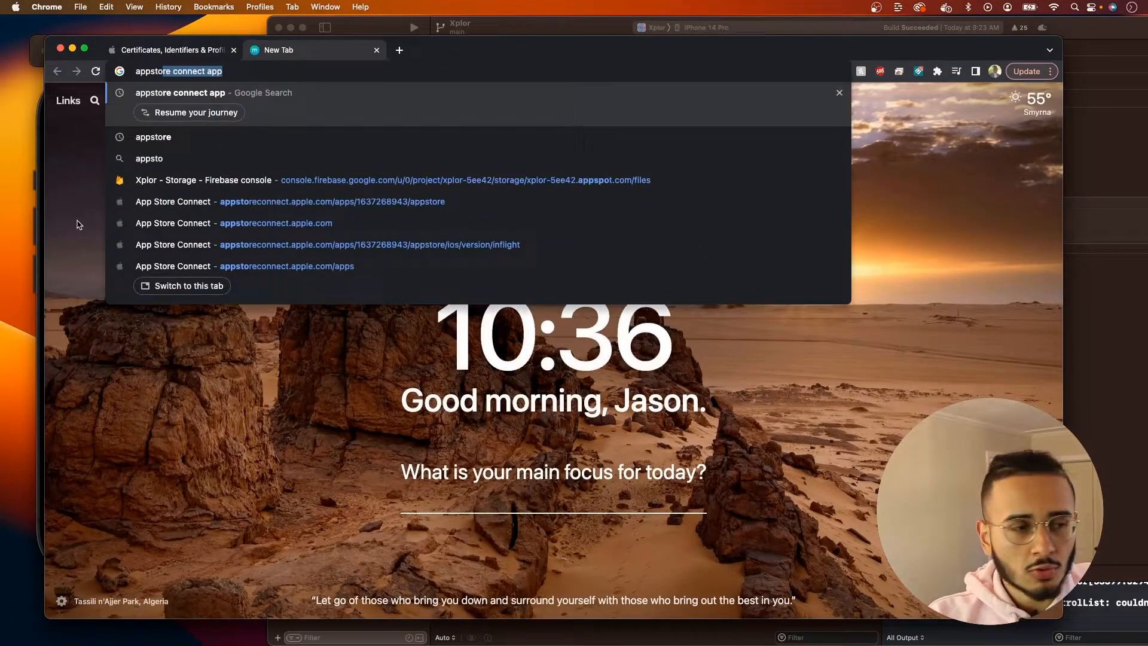
text(appstoreconnect.apple.com)
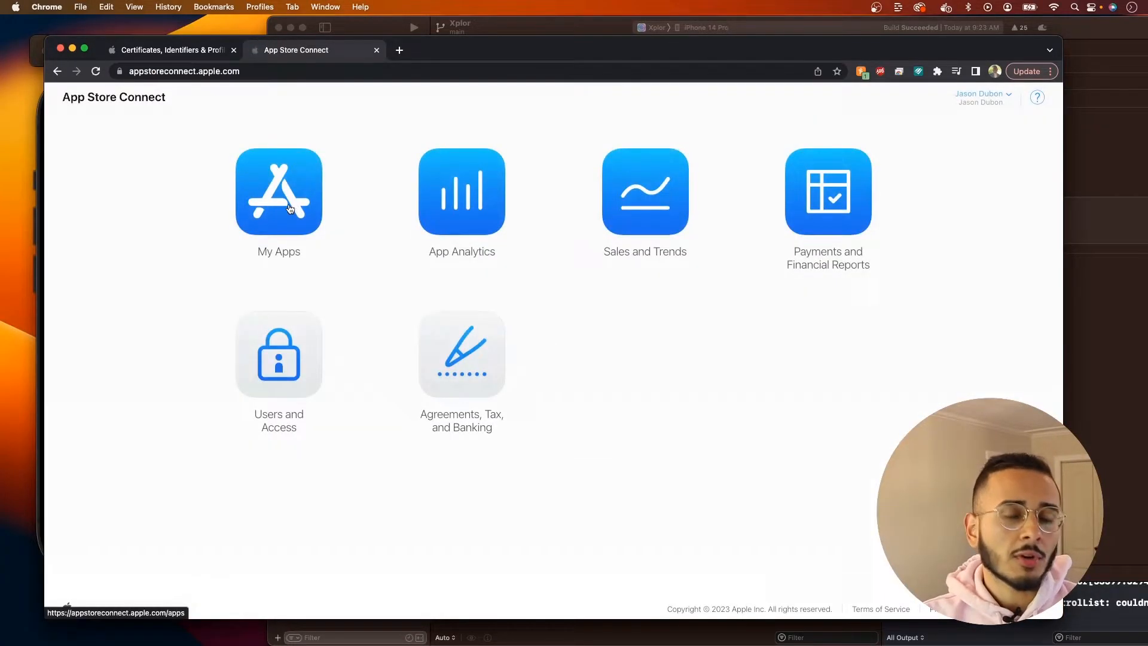
click(279, 191)
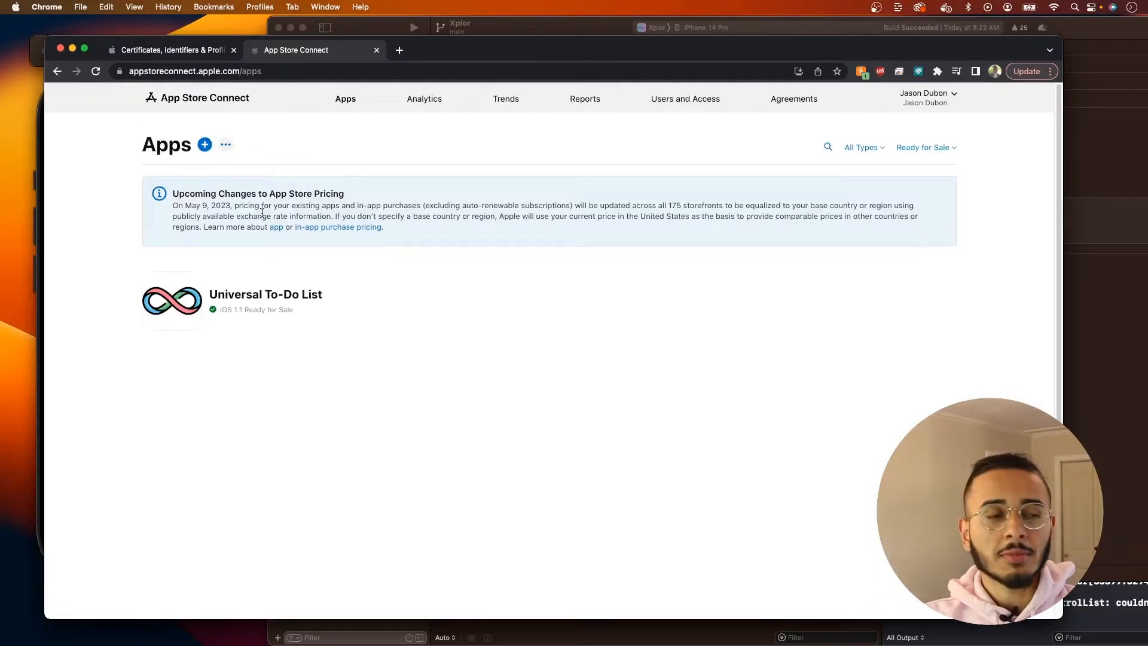
click(204, 145)
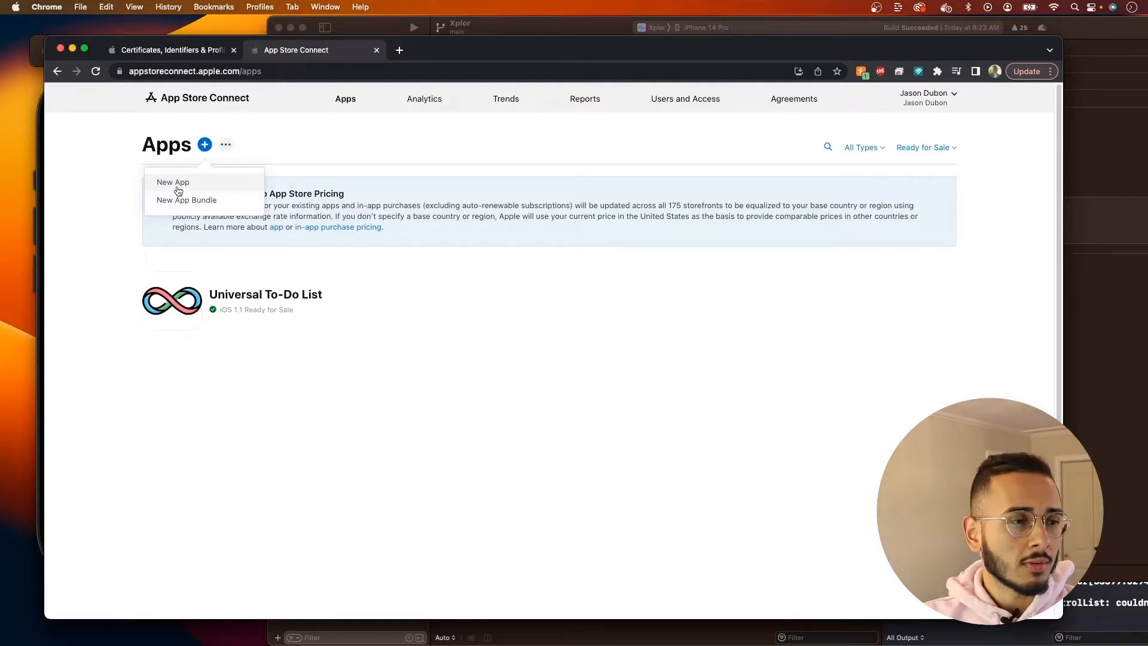
click(172, 182)
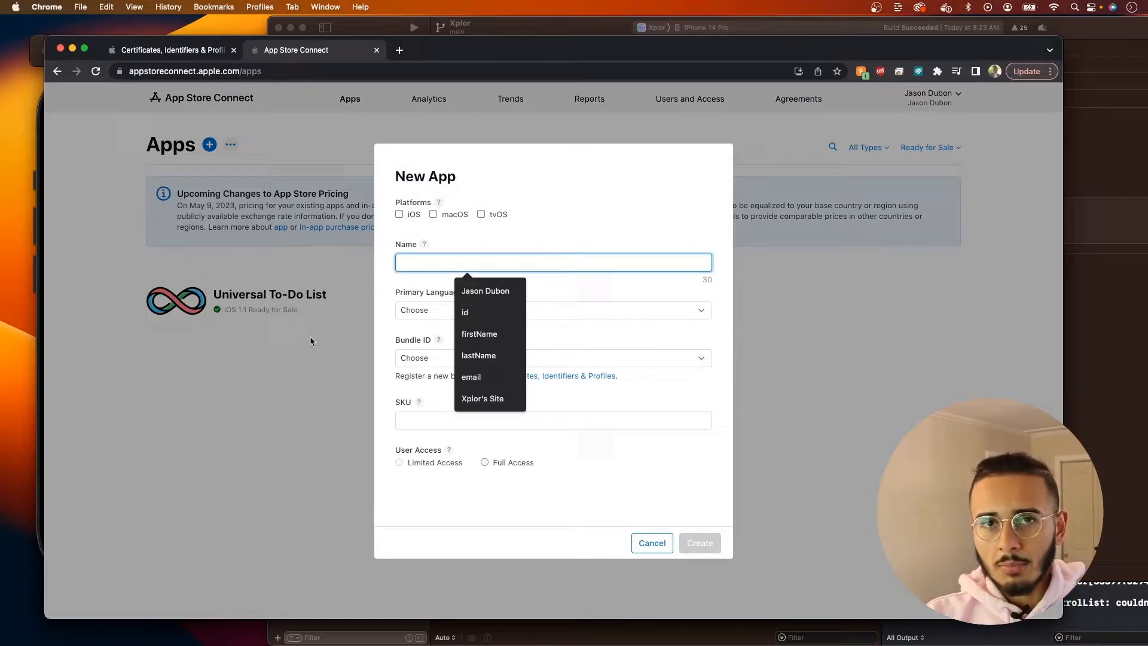
Fill the iOS app form: name Xplor ATL, primary language, Xplor App bundle ID, SKU 0000.
text(Xplor)
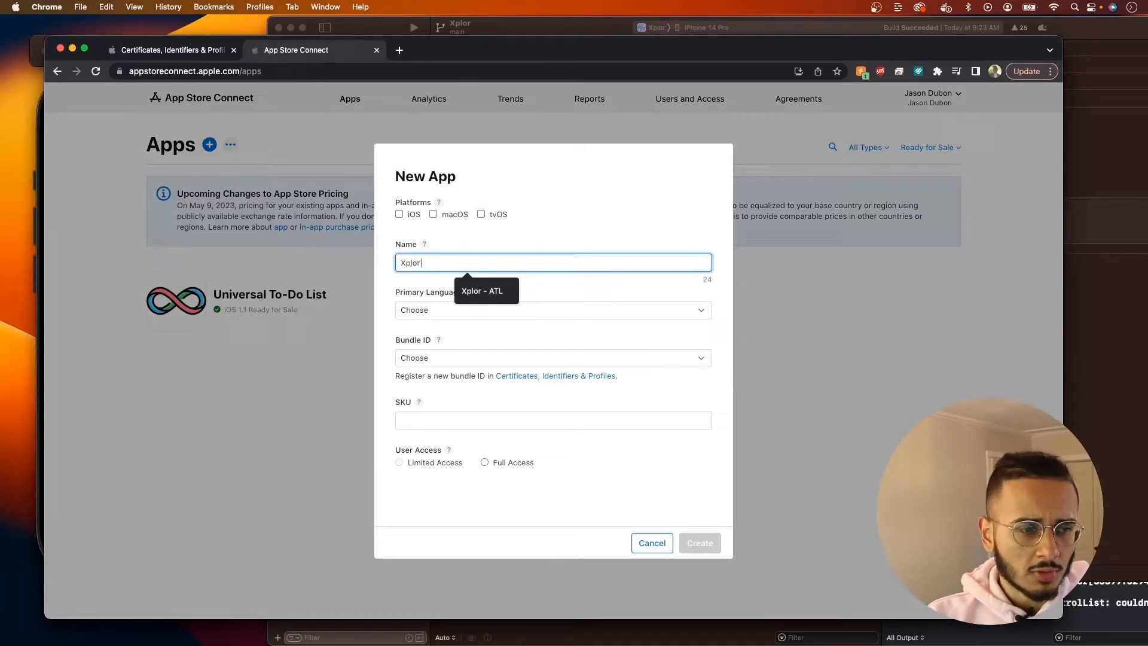
text(ATL)
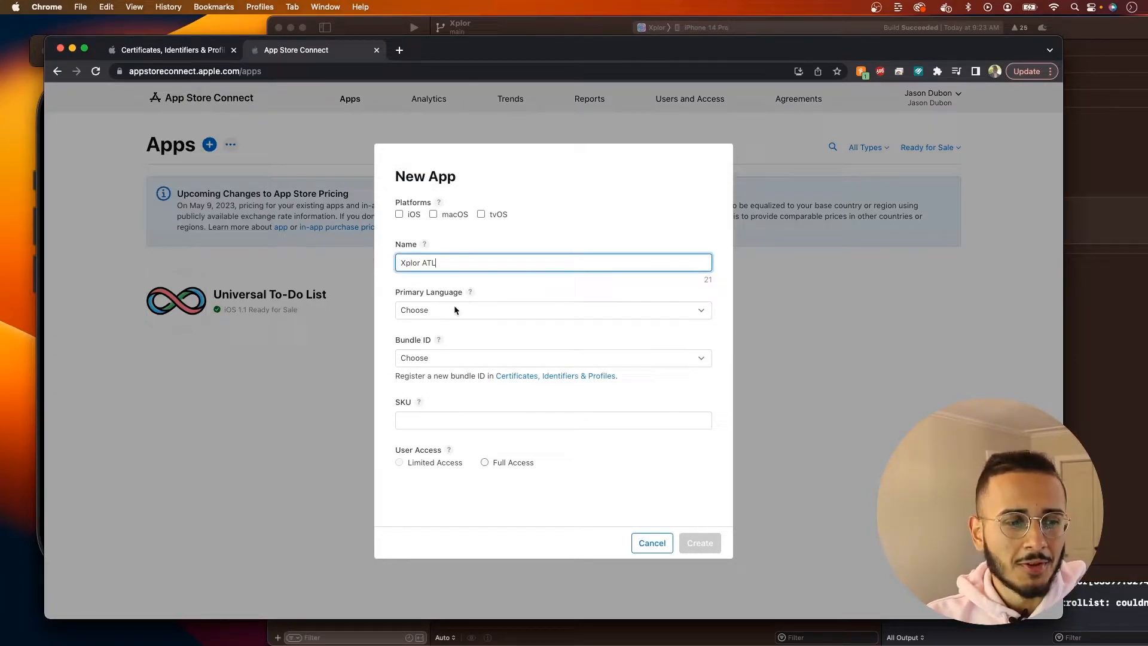
click(551, 310)
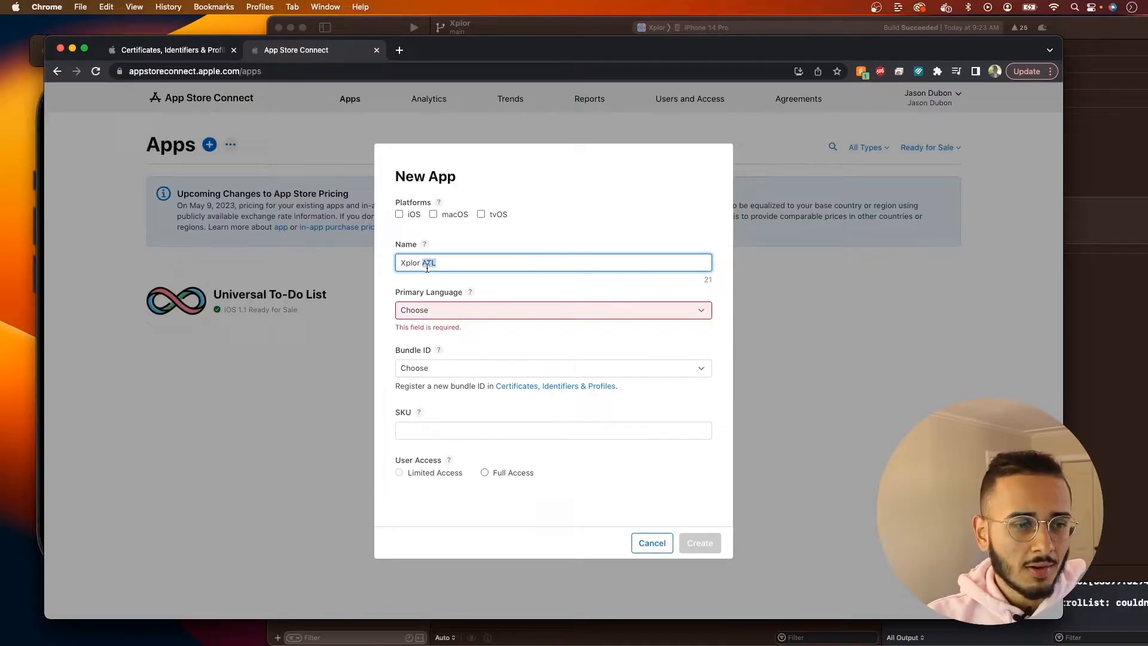
click(553, 310)
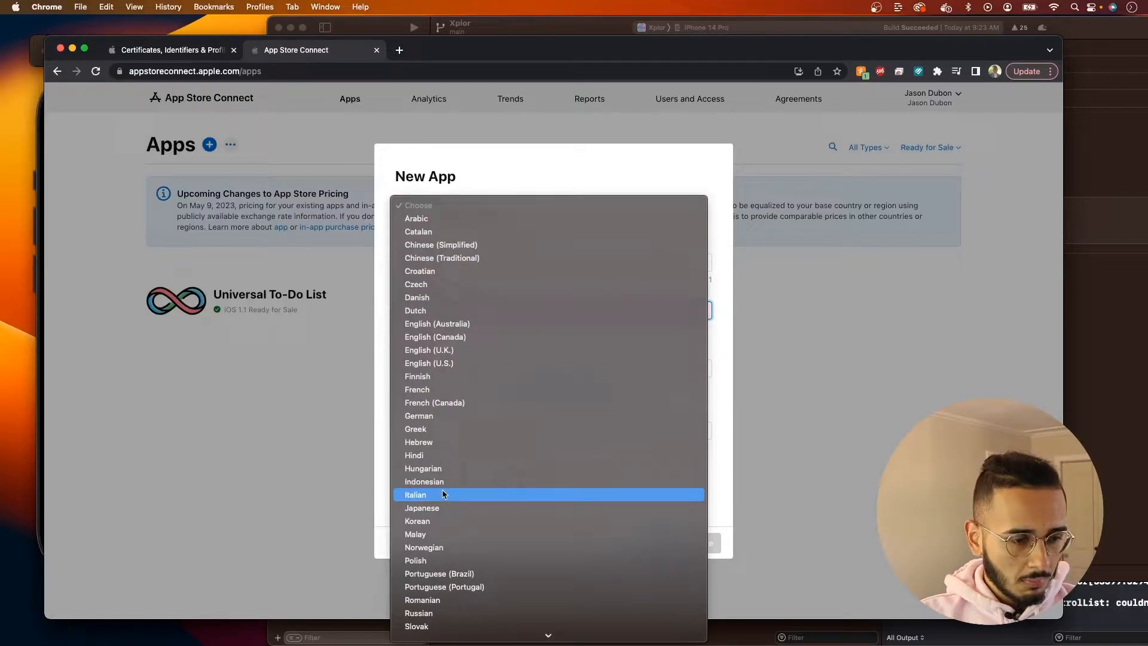
mouse_move(445, 415)
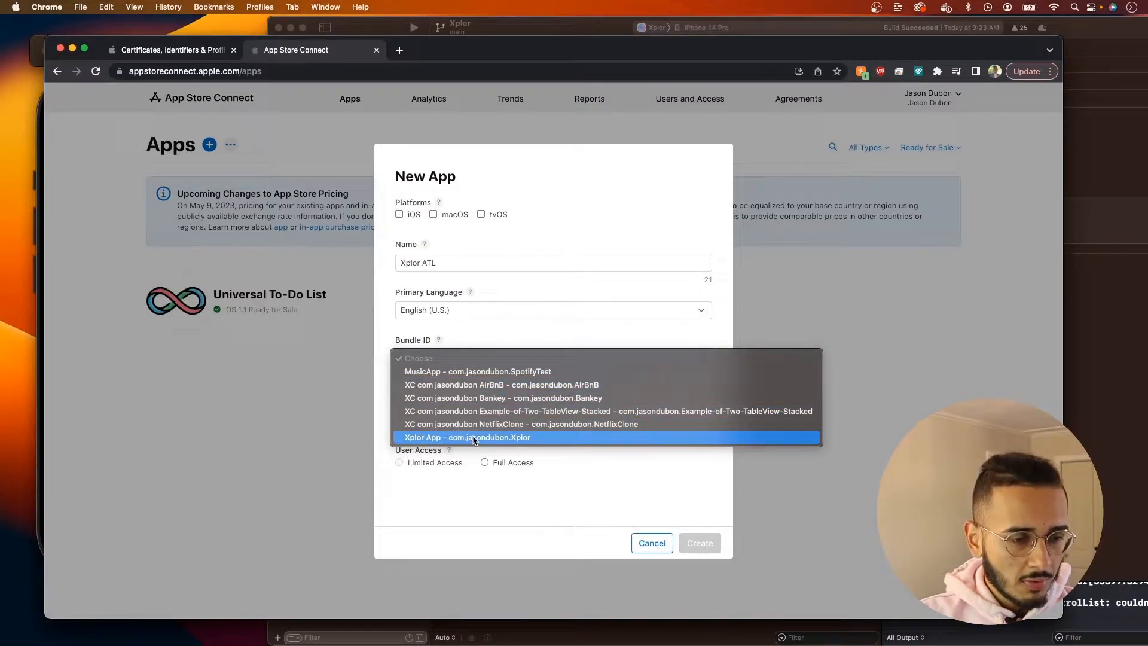
click(467, 438)
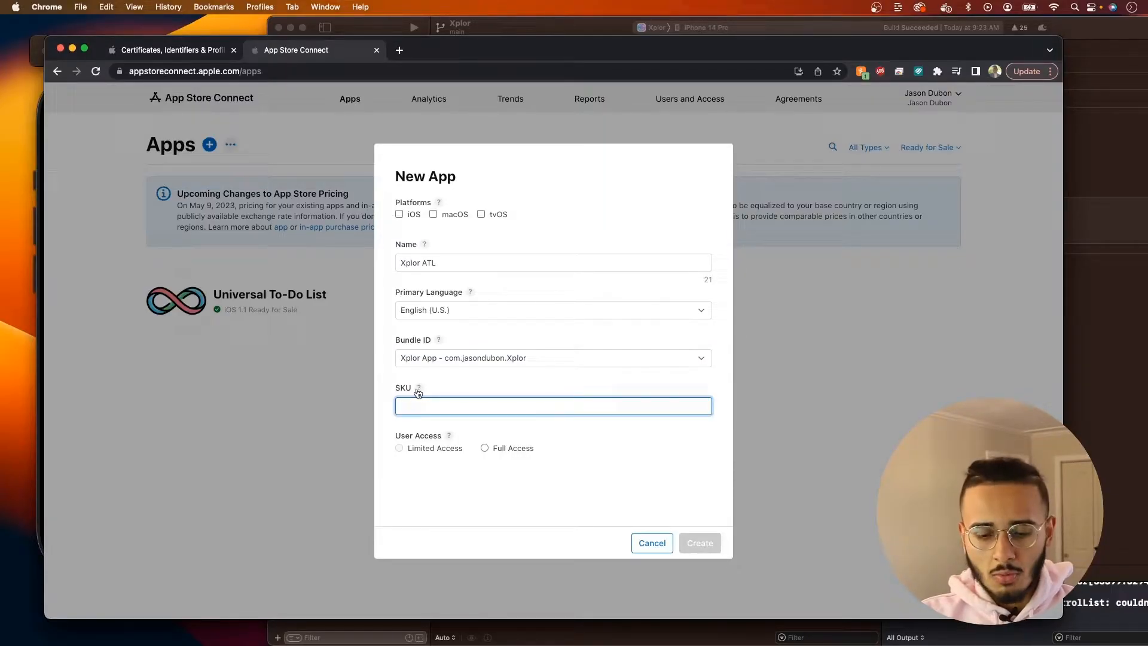
text(00005)
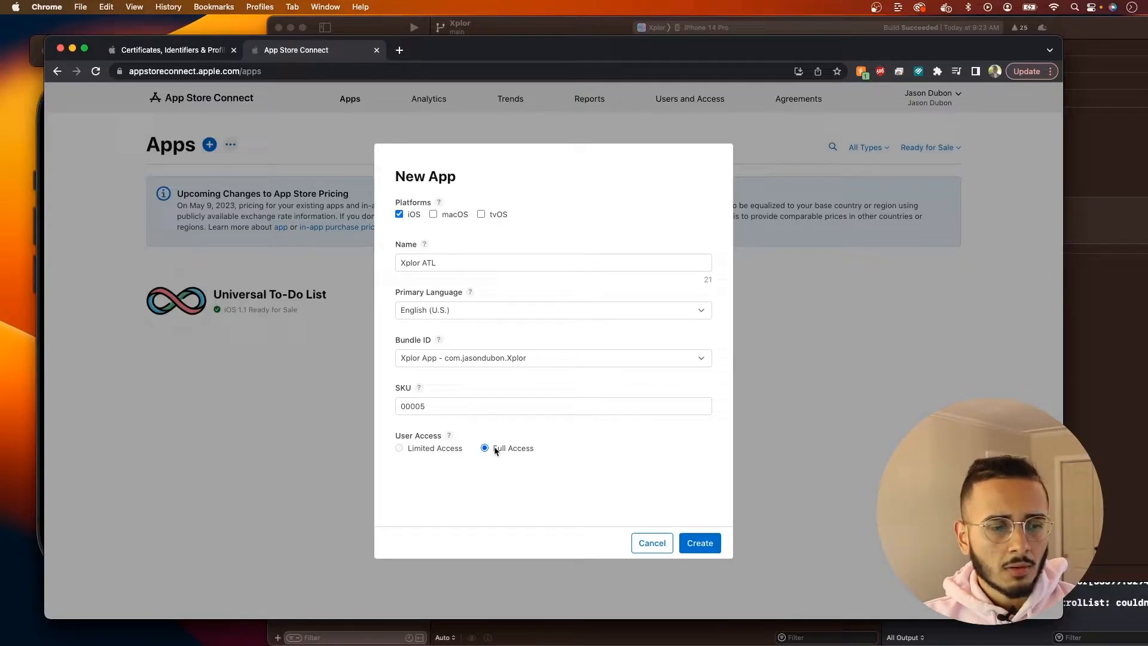
mouse_move(449, 436)
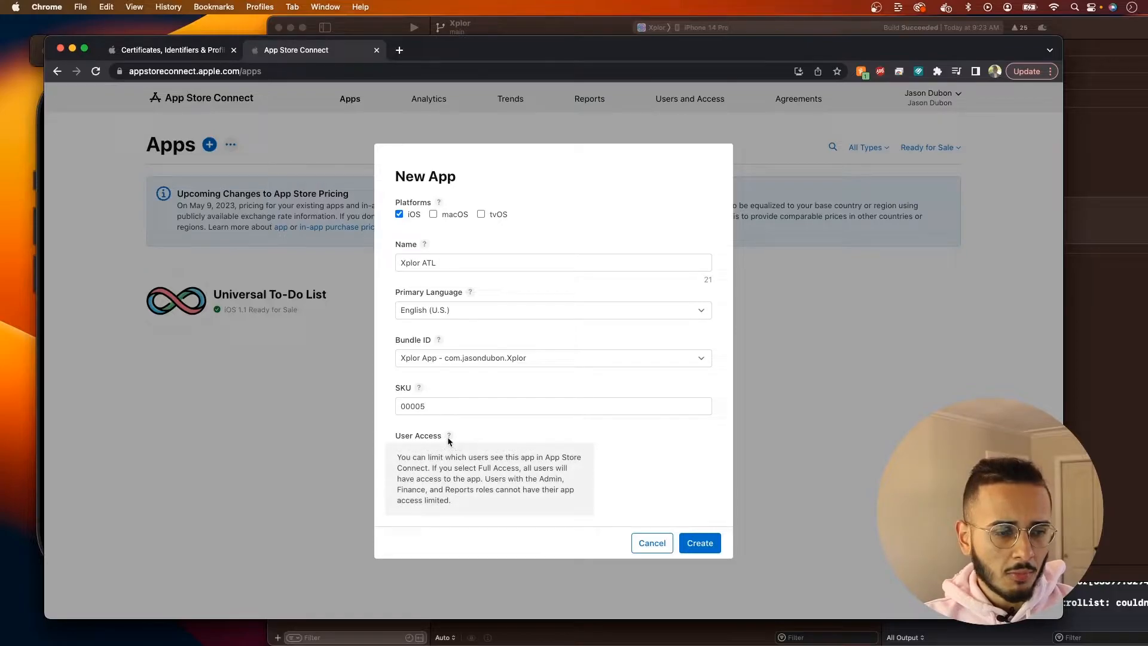
Create the app after fixing the rejected name, then view its TestFlight section.
click(700, 543)
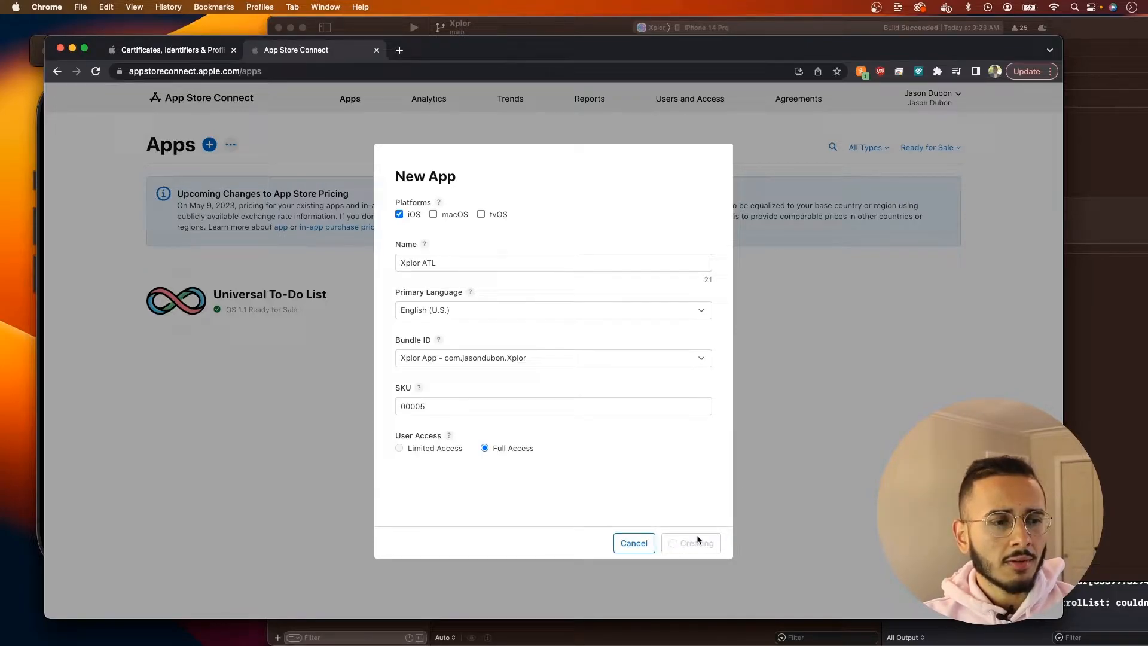
click(690, 542)
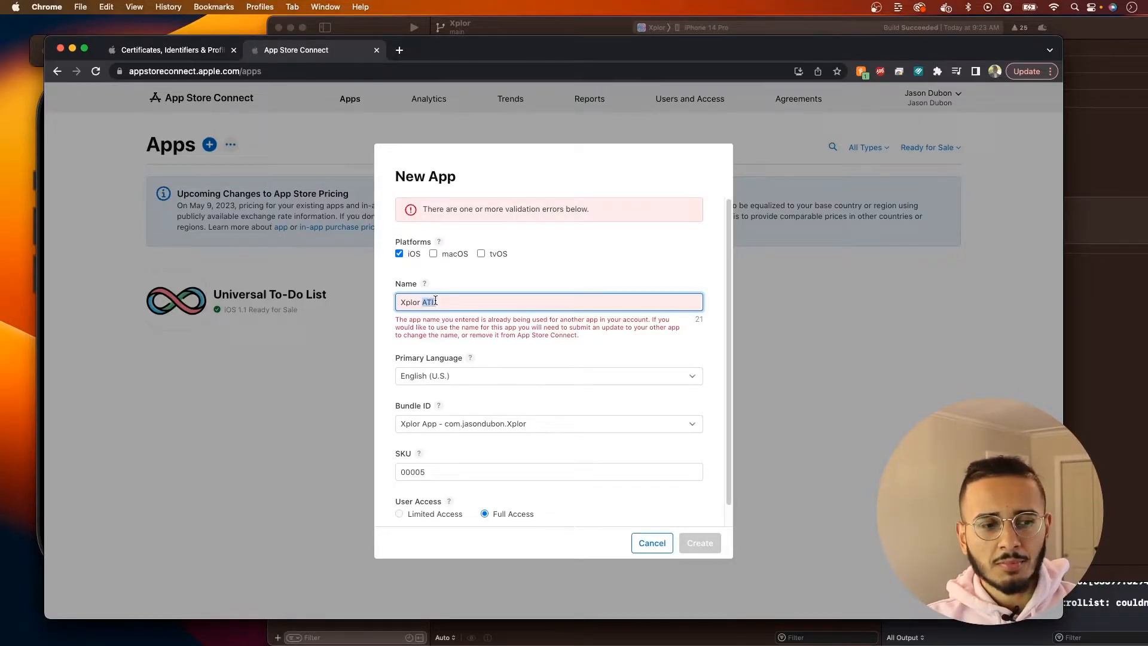
text(Xplor T)
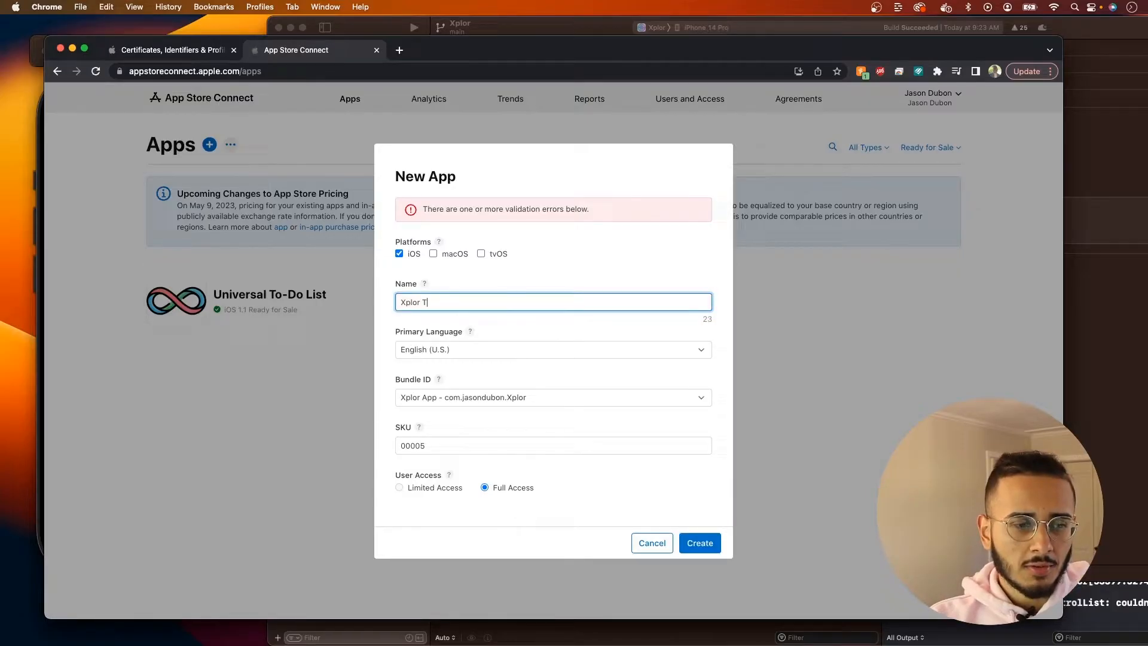
click(698, 543)
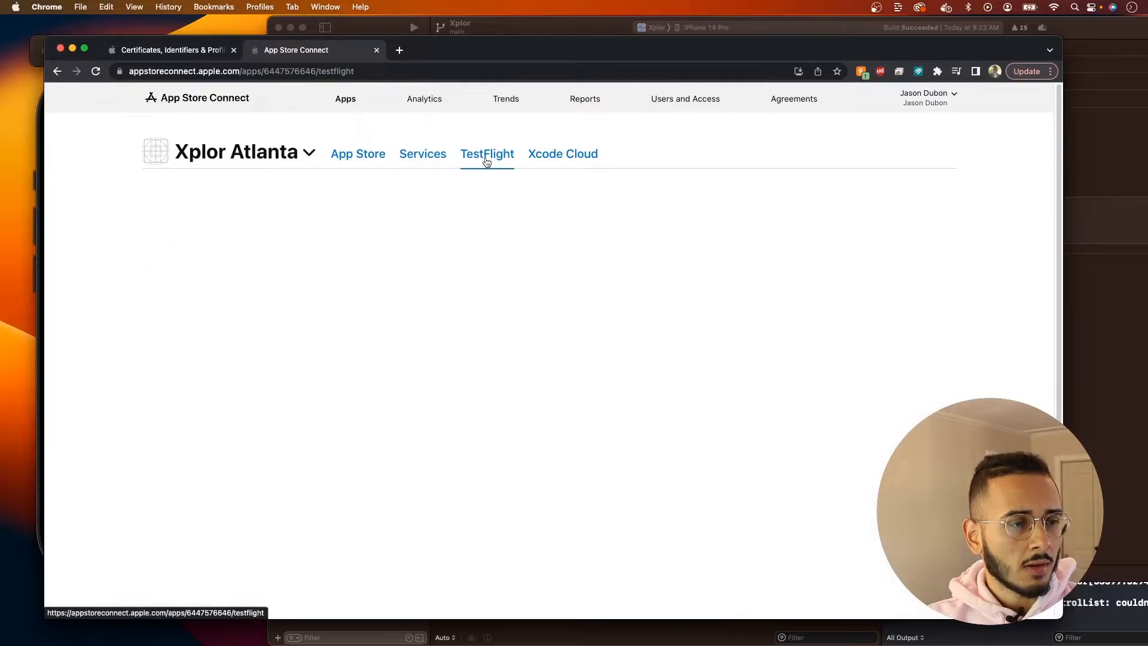
click(486, 155)
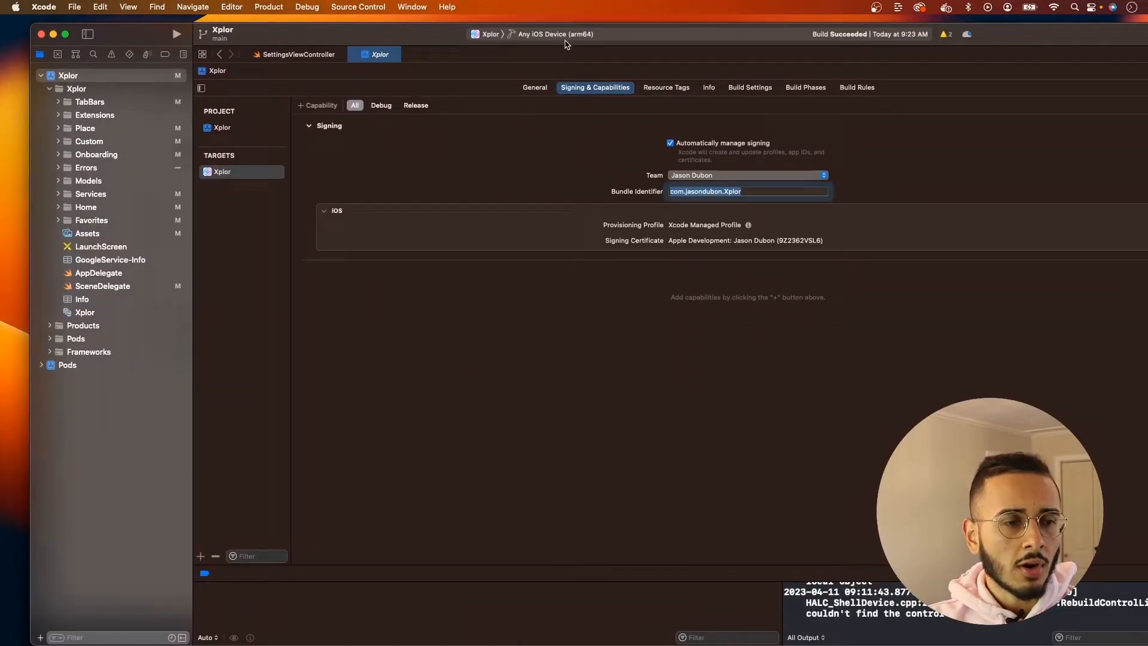
Archive the Xplor project for Any iOS Device via Product > Archive.
click(269, 7)
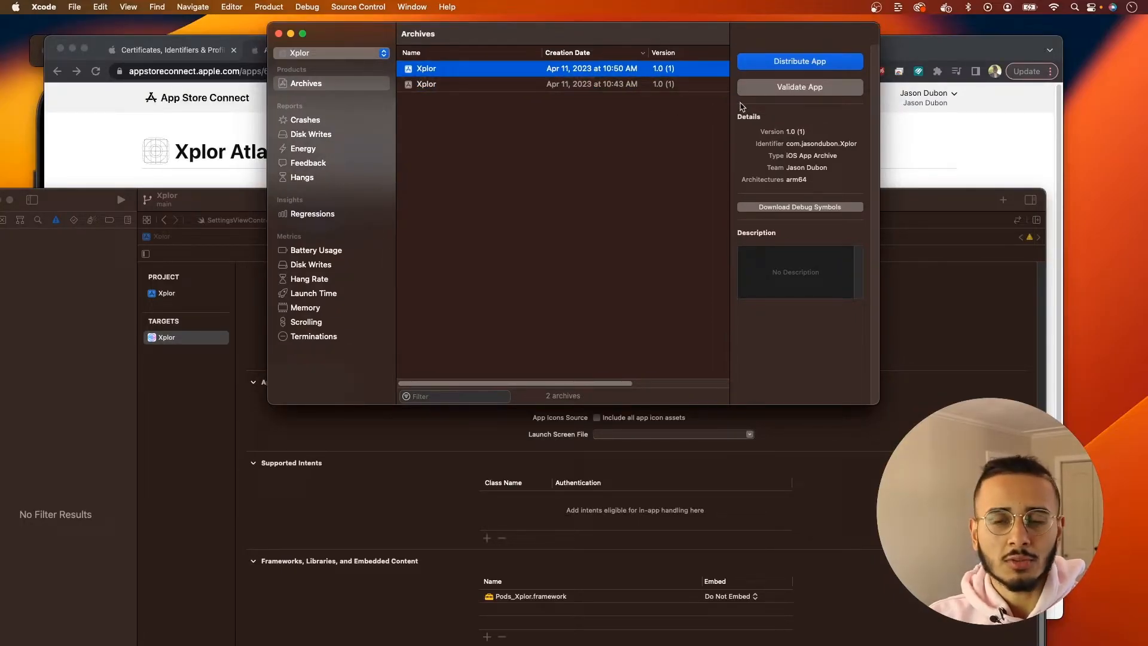
mouse_move(741, 35)
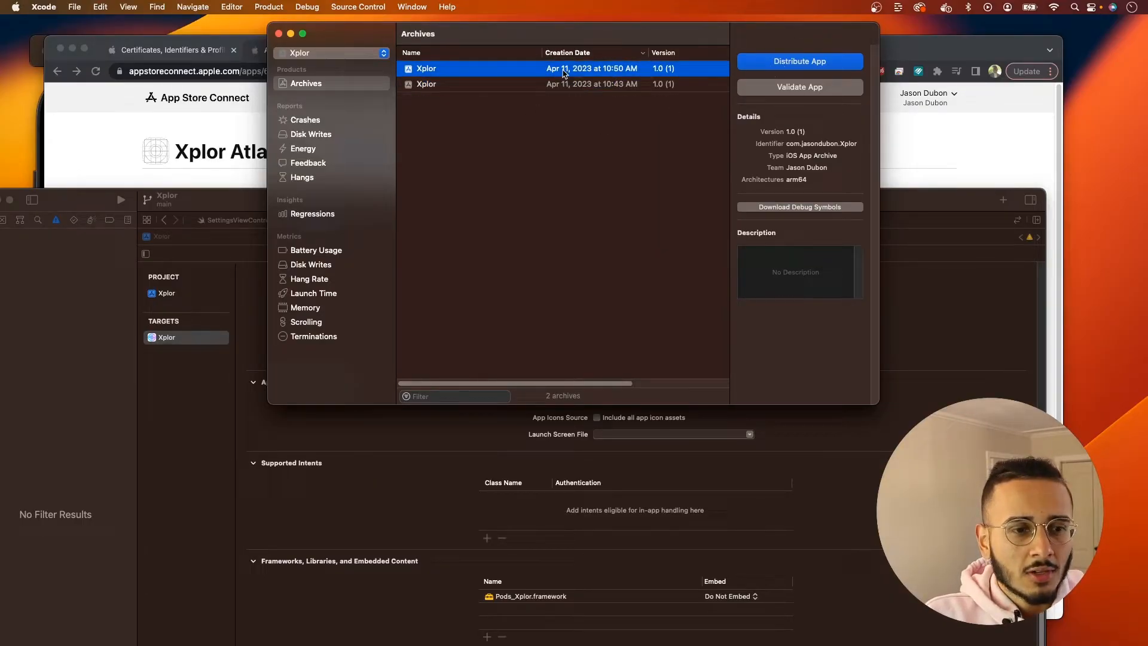
Distribute the newest archive by uploading to App Store Connect with default options and automatic signing.
click(798, 61)
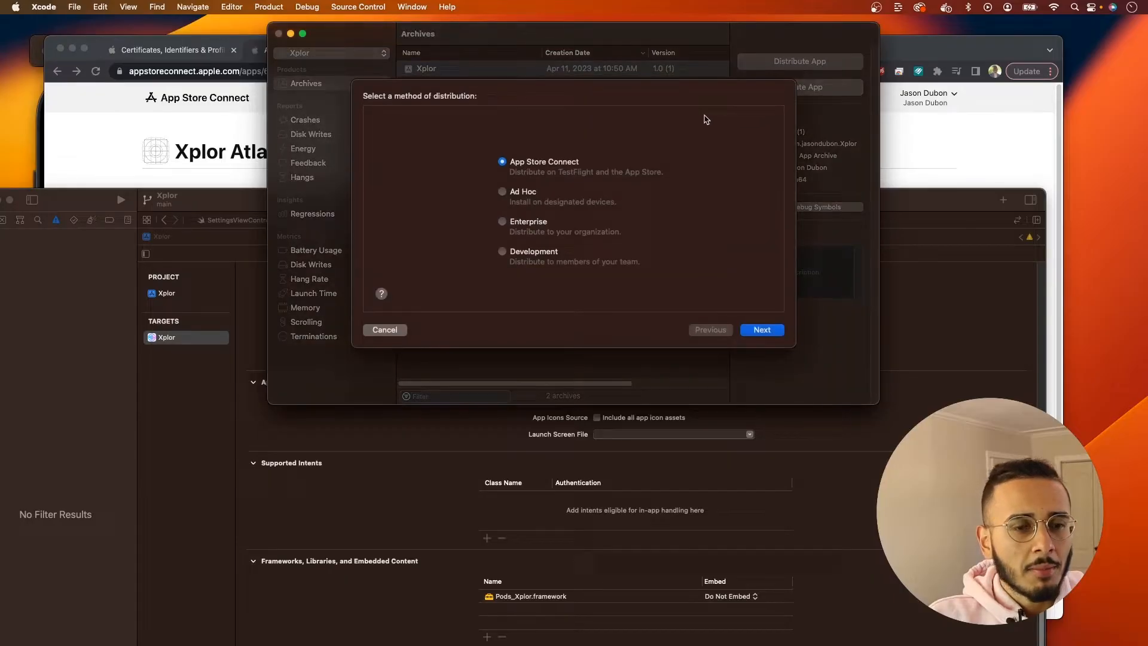
click(760, 330)
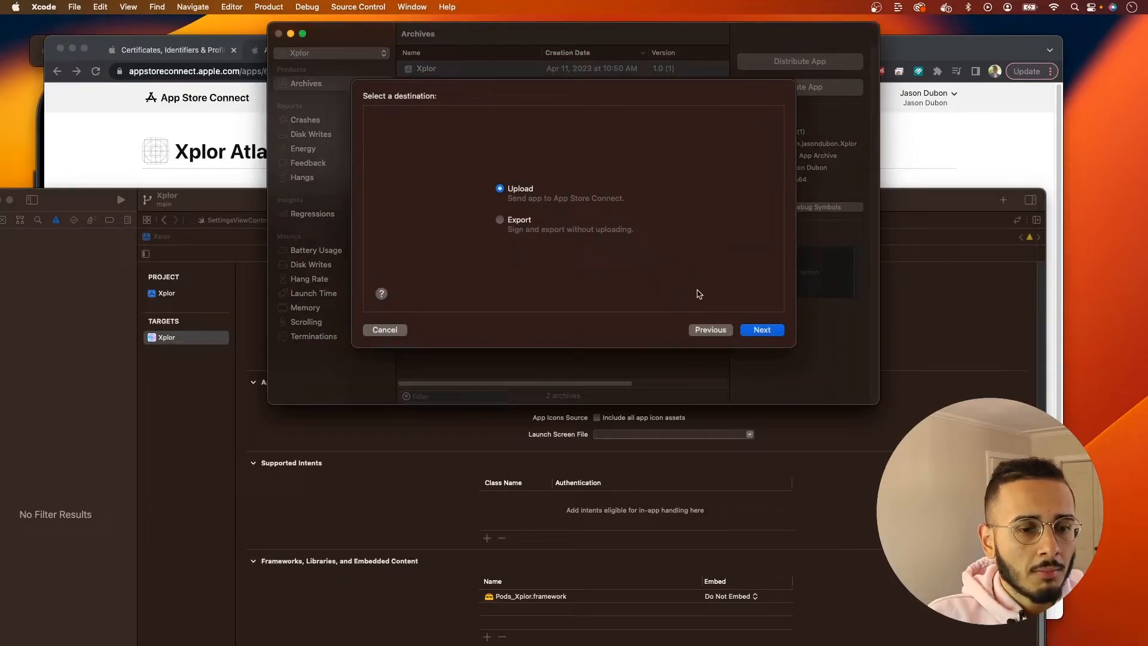
click(762, 330)
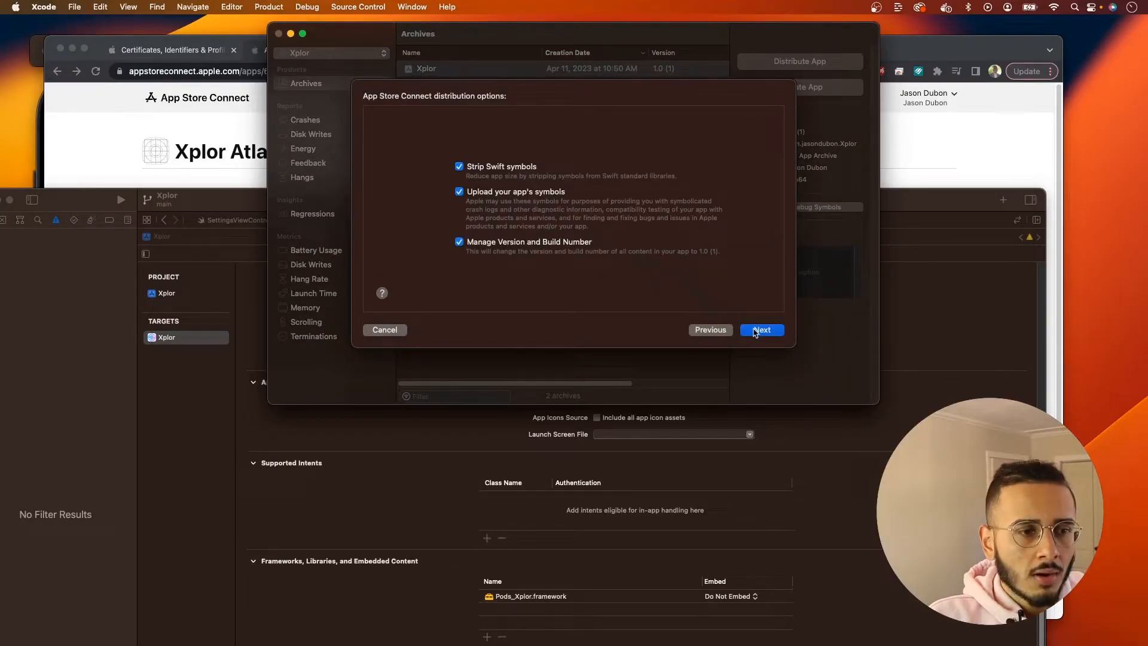
click(760, 330)
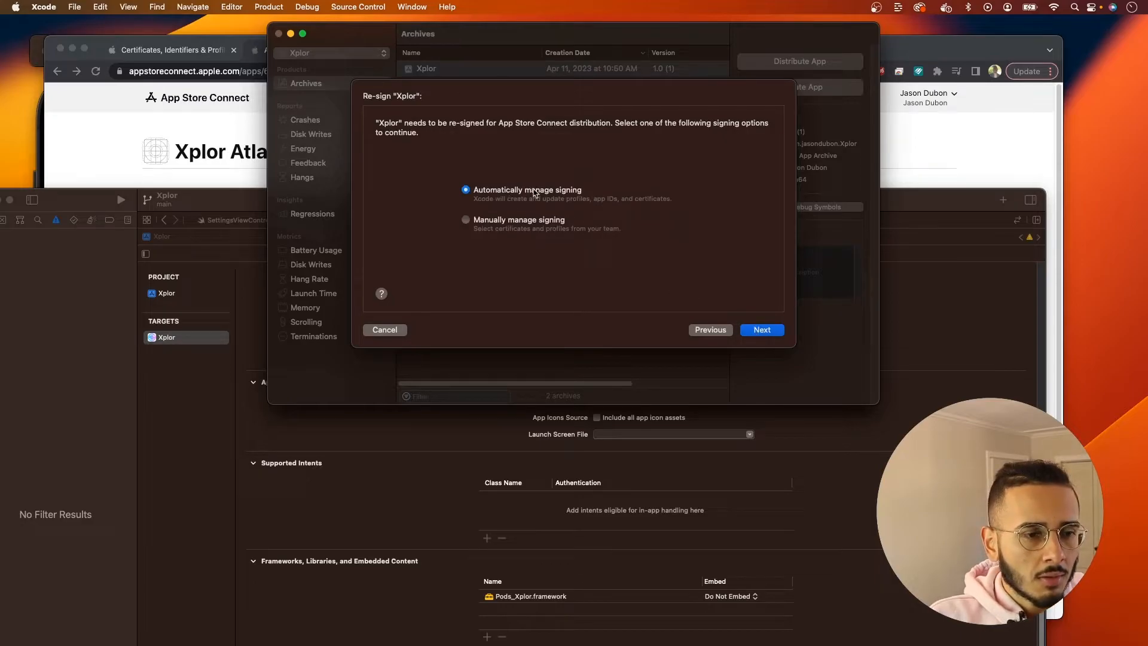
click(761, 330)
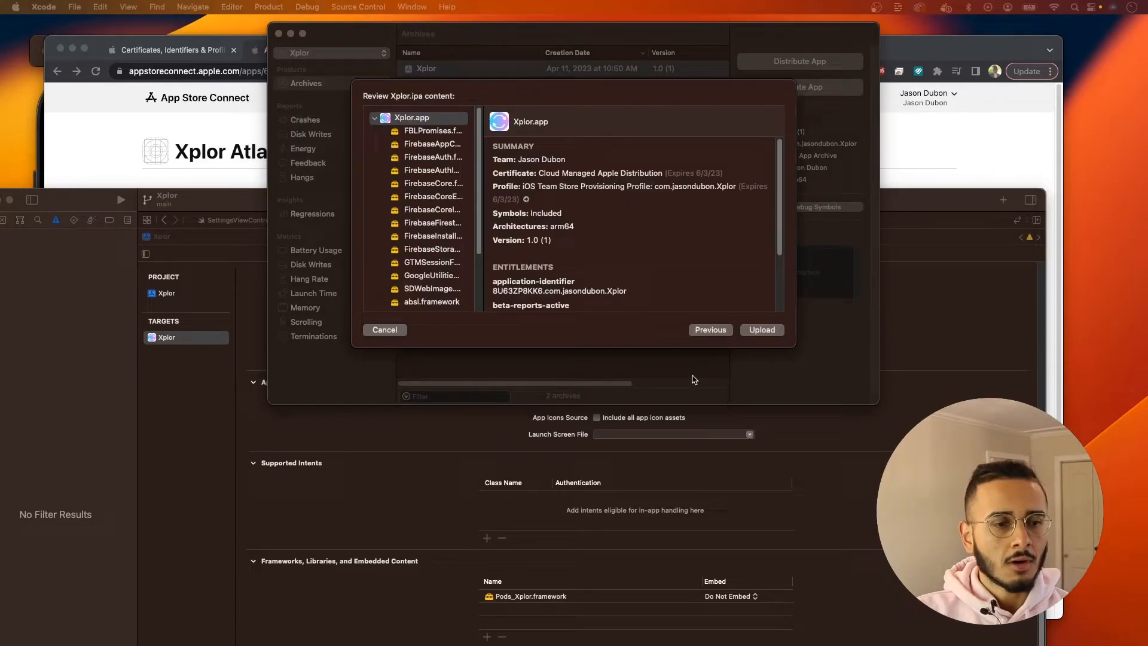
click(762, 330)
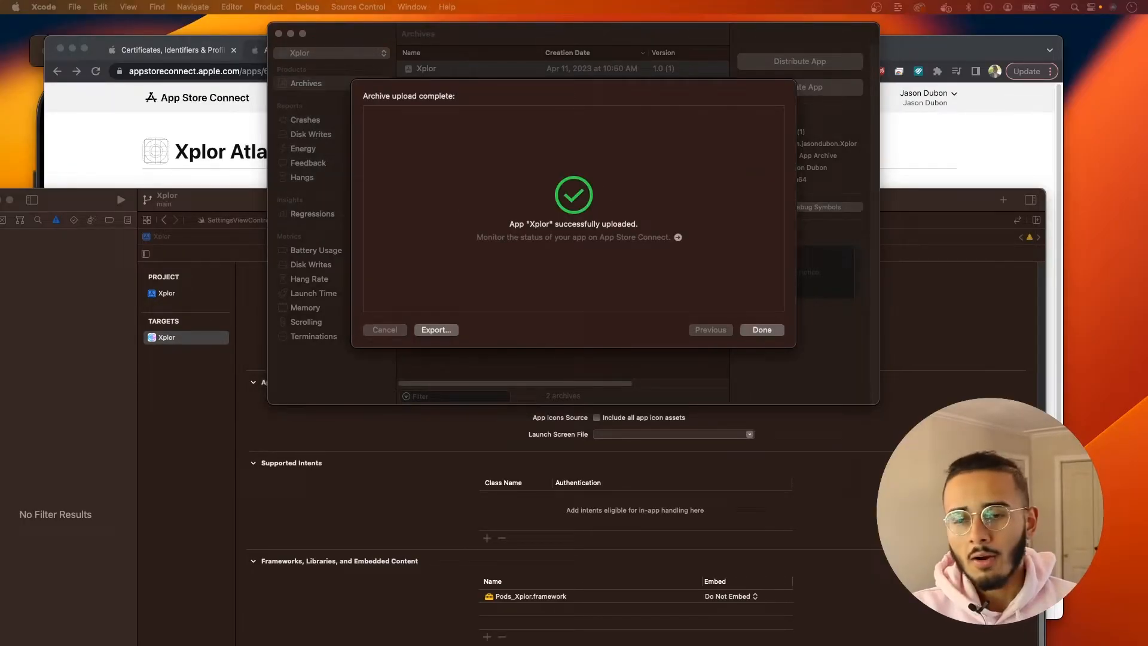
click(760, 330)
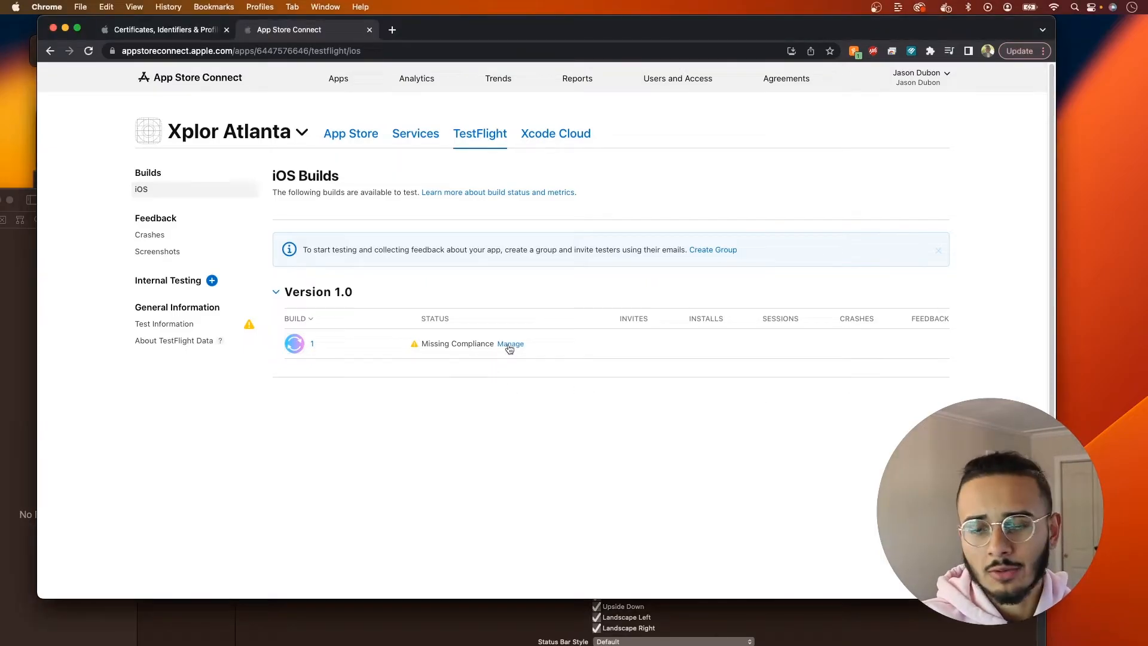
Answer build 1's export compliance encryption question so it becomes Ready to Submit.
click(510, 343)
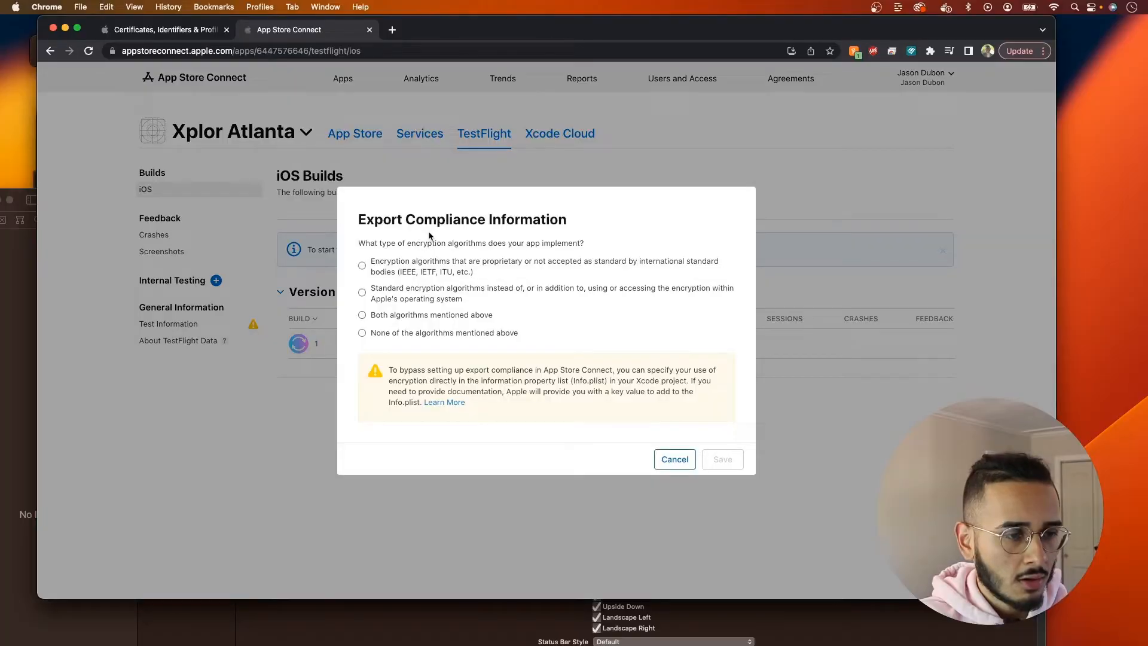
mouse_move(407, 323)
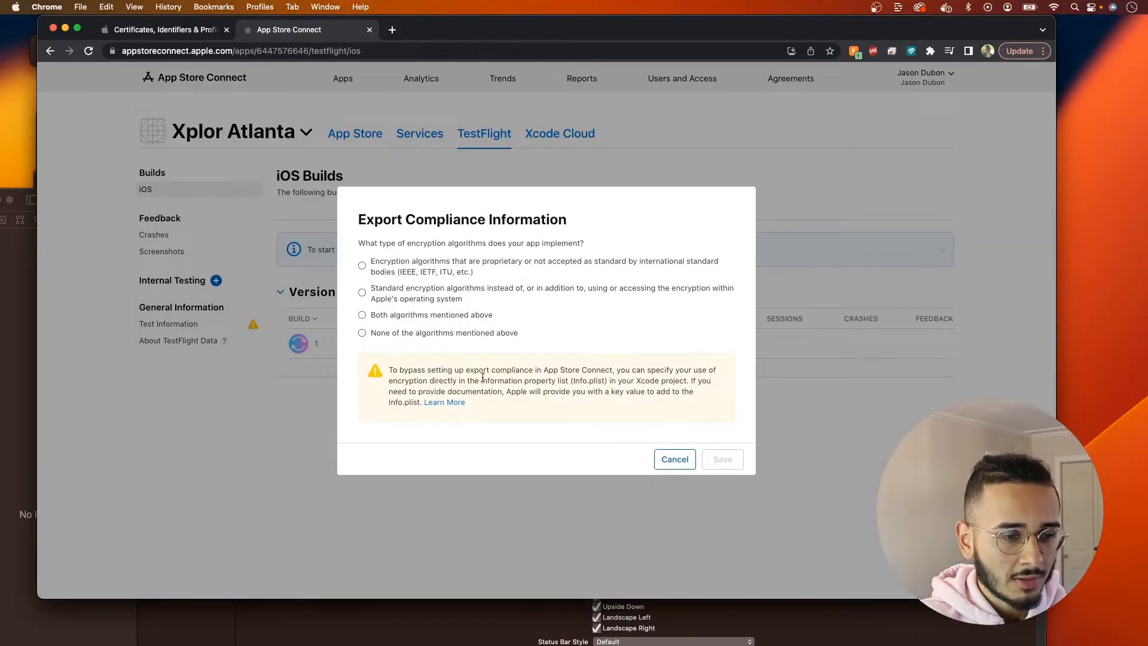
click(361, 333)
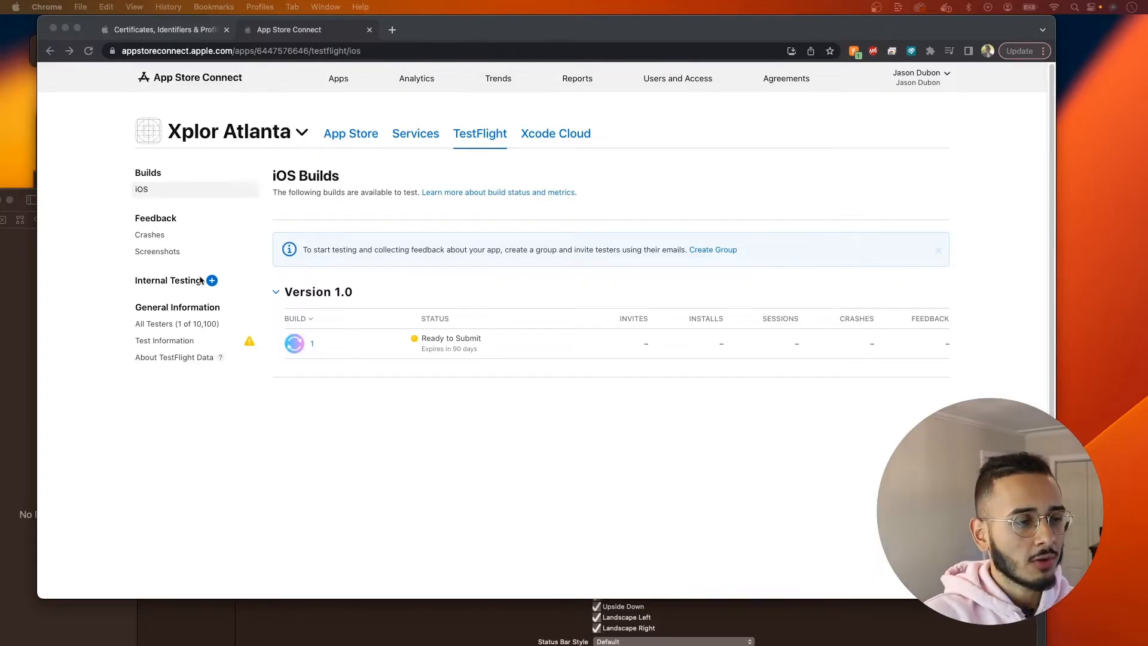
Create the internal group Xplor and an external group named Xplor Testers.
click(212, 280)
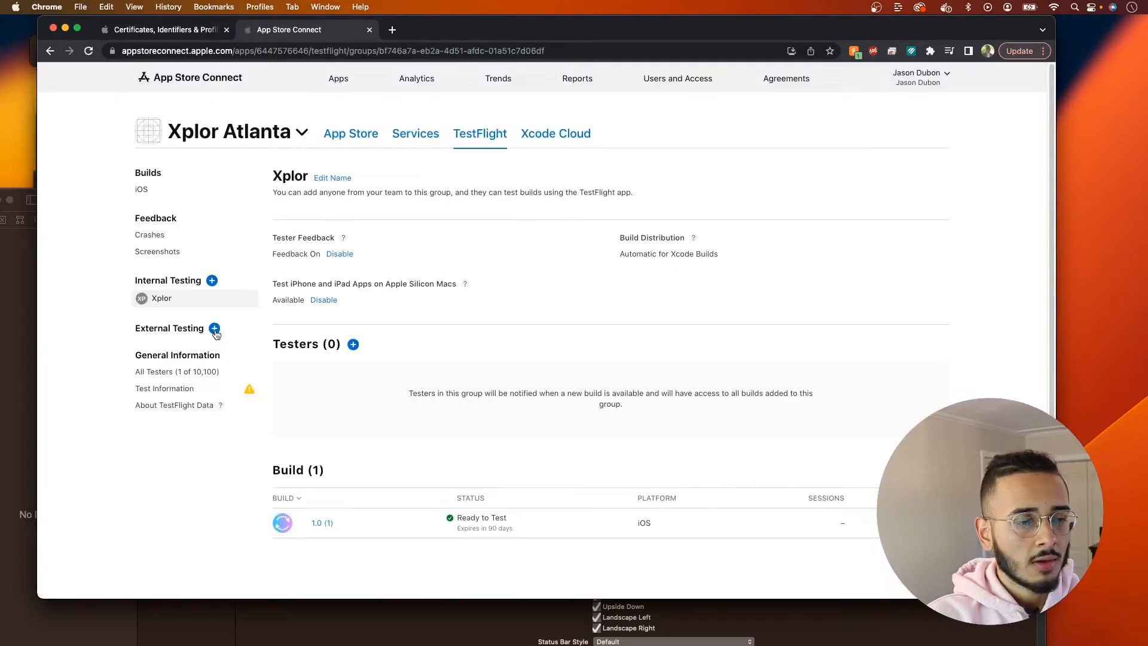
click(214, 327)
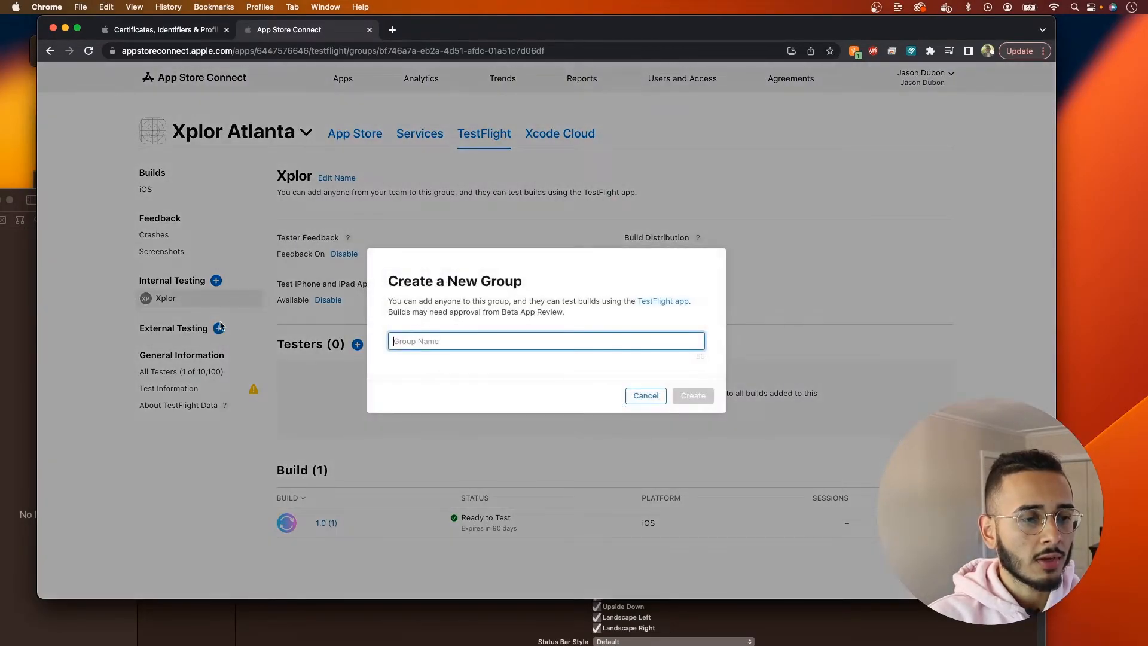
mouse_move(48, 499)
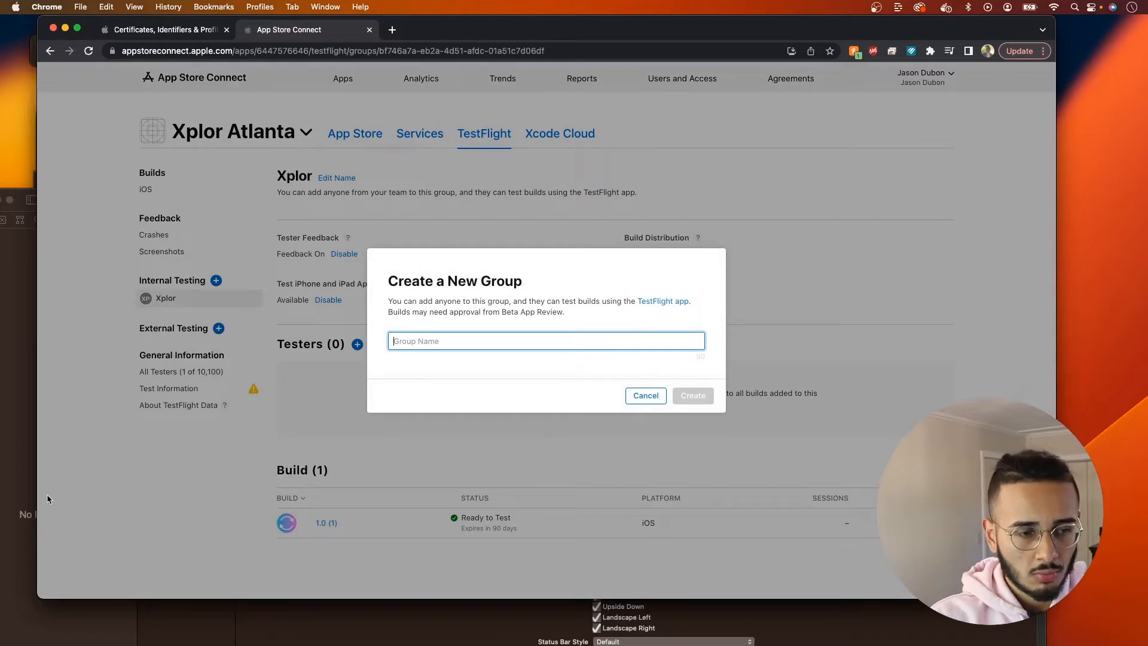
mouse_move(4, 435)
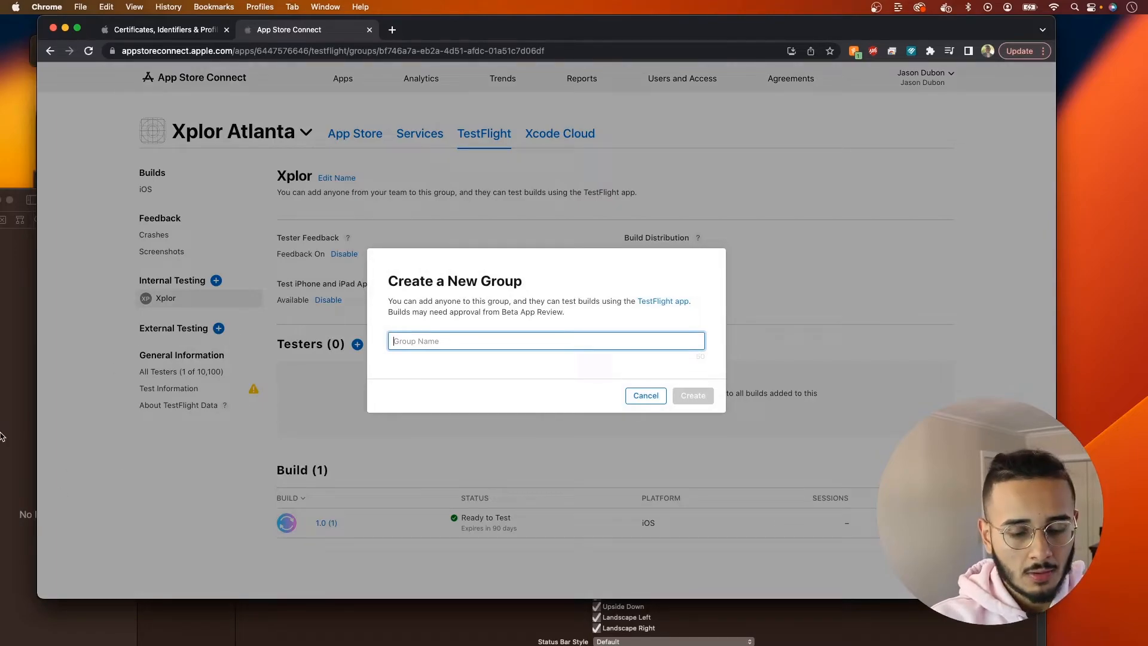
text(Xpl)
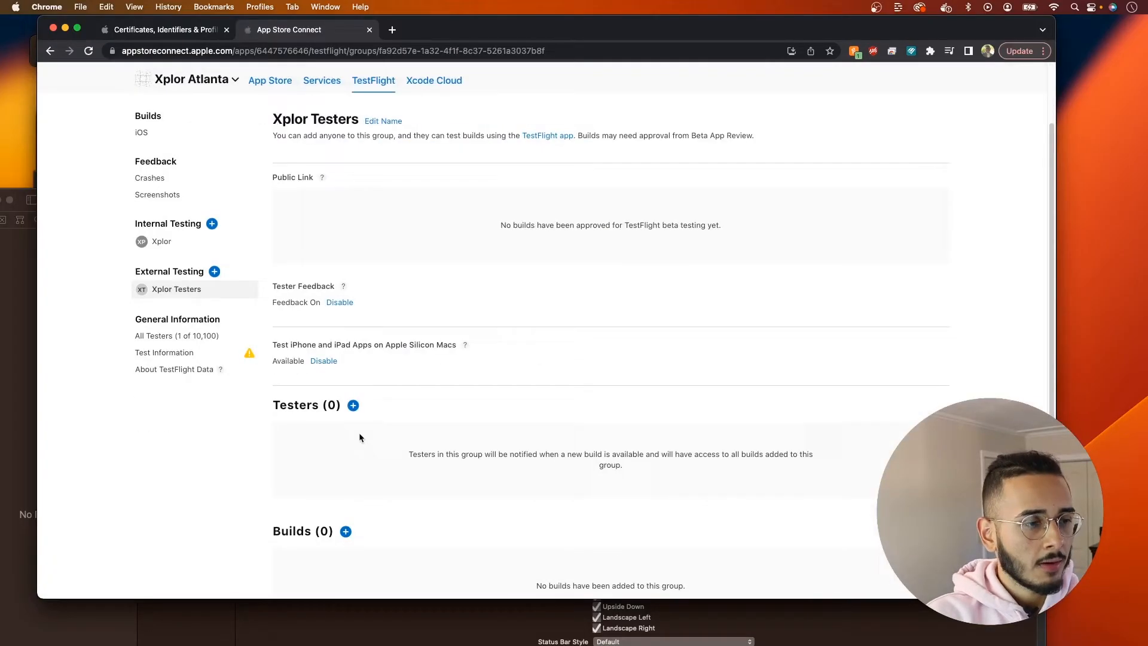
scroll(down, 3)
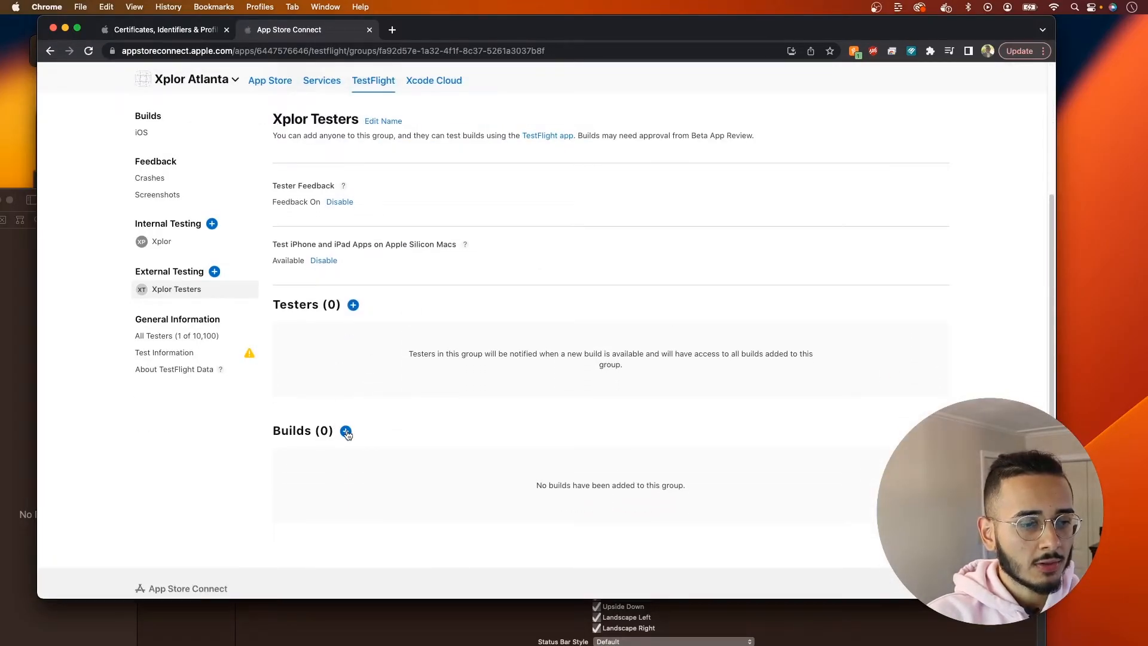
click(345, 430)
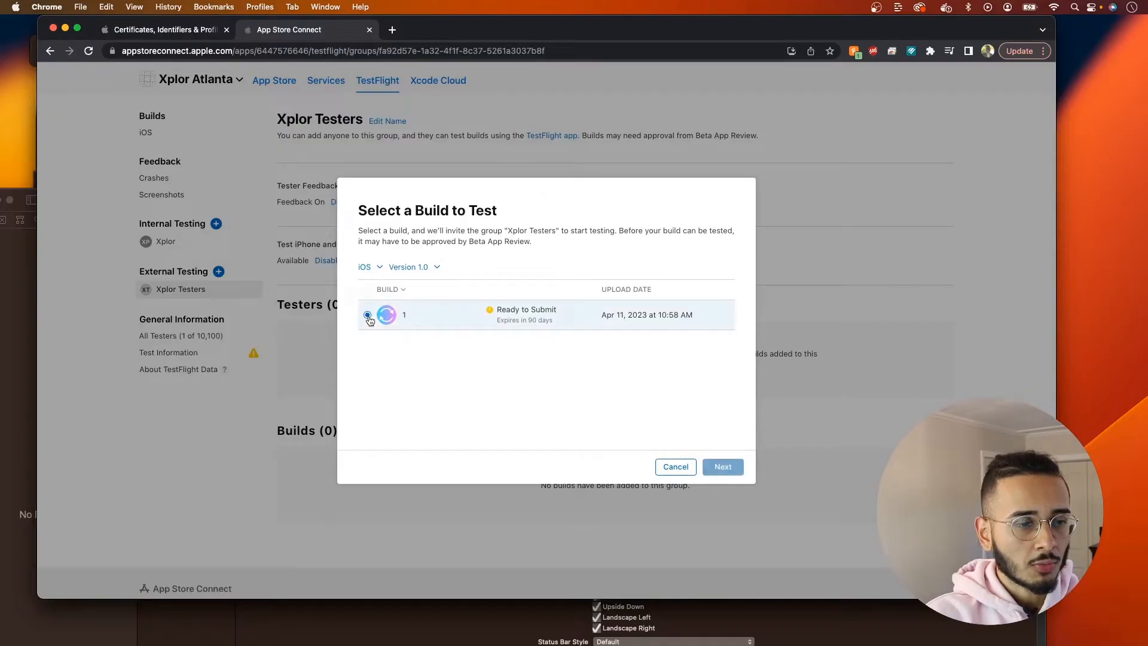
click(722, 466)
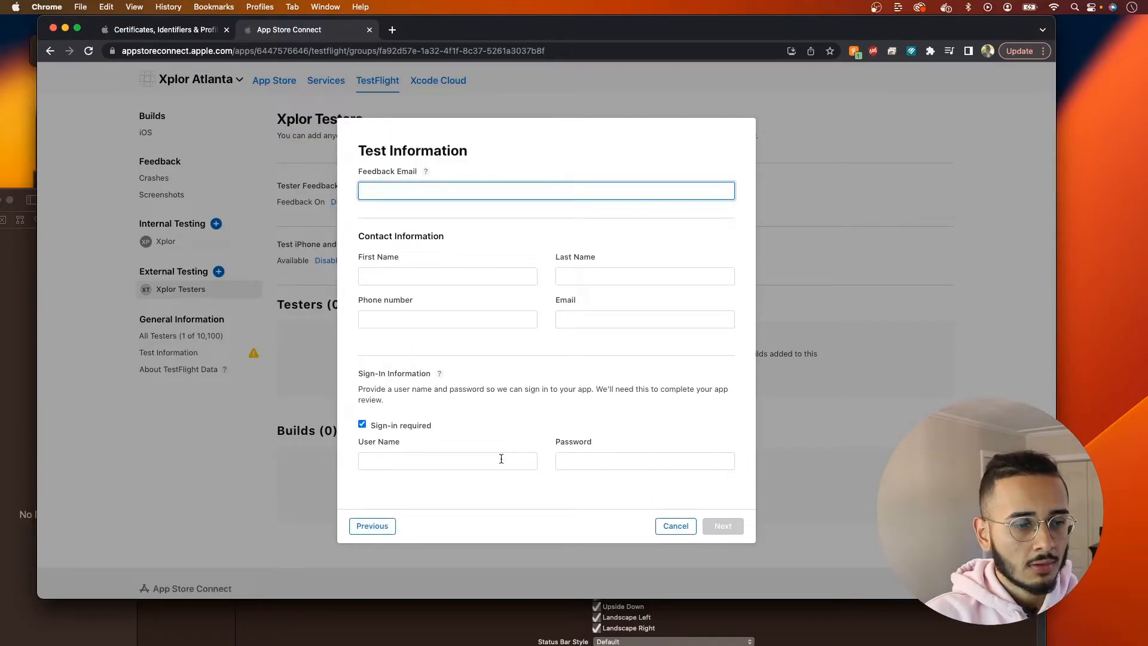
mouse_move(96, 435)
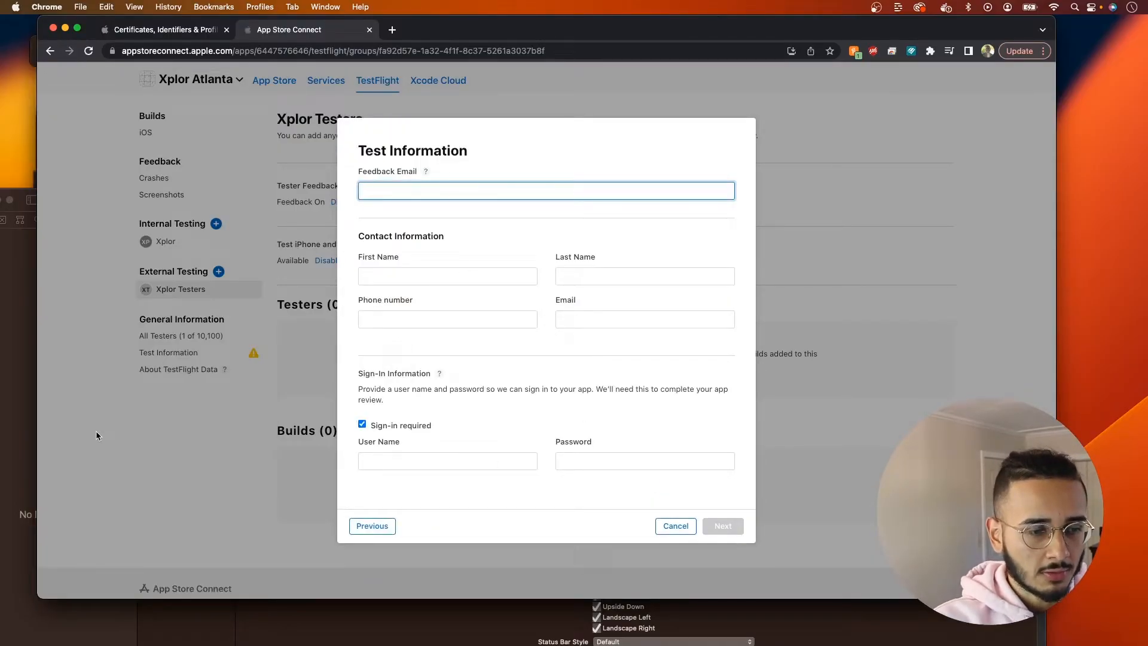
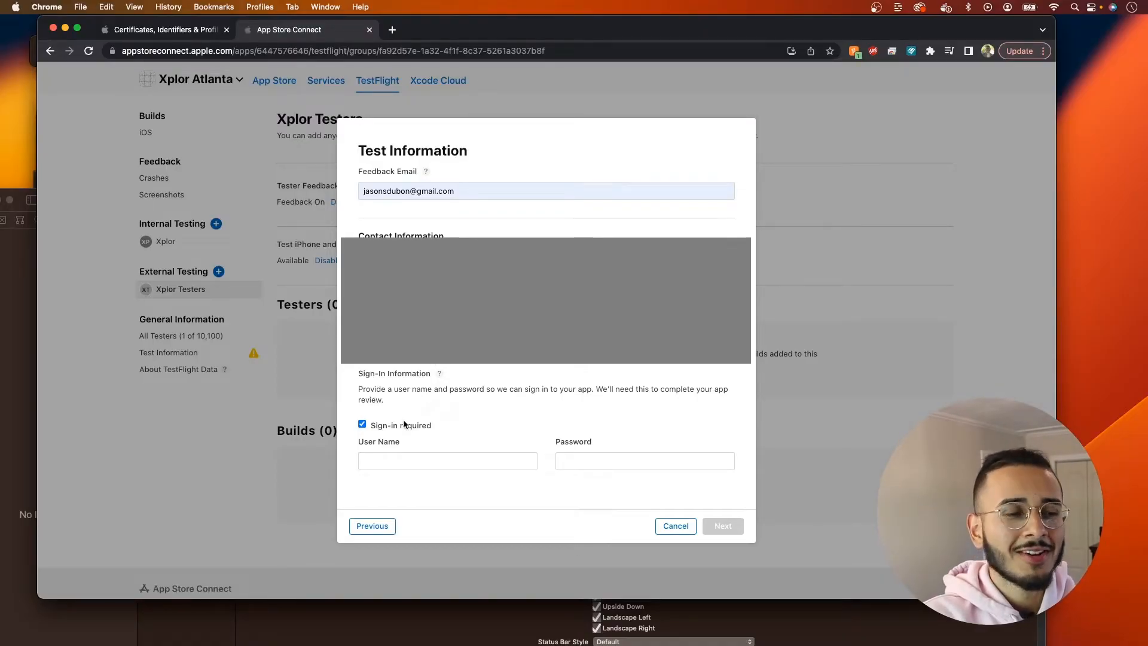
click(447, 460)
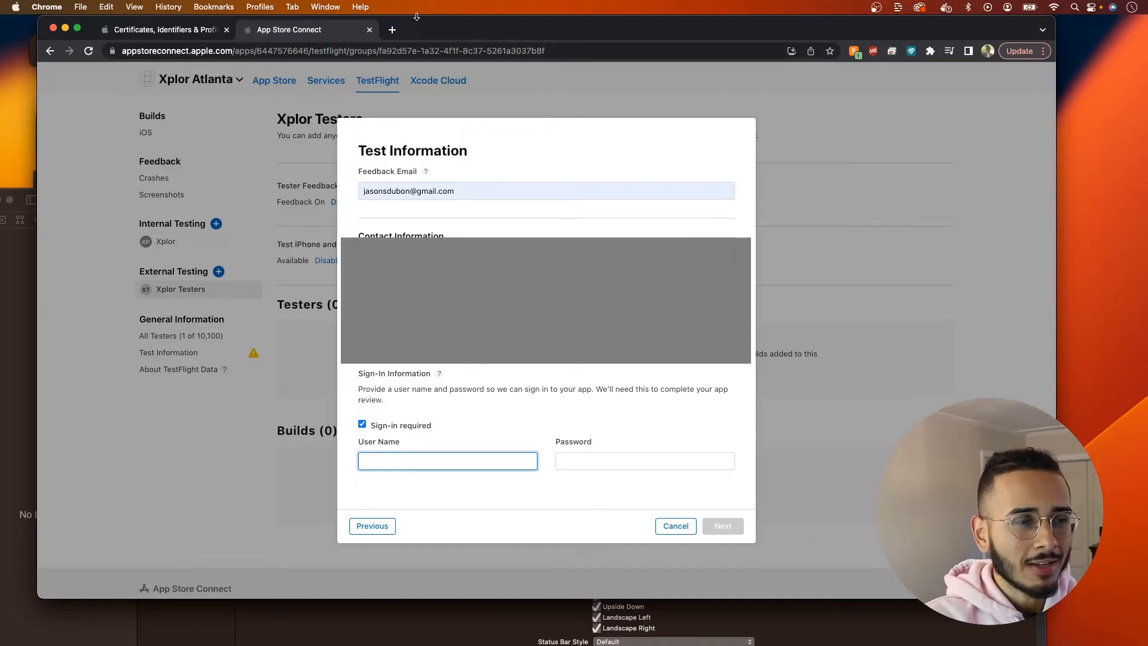
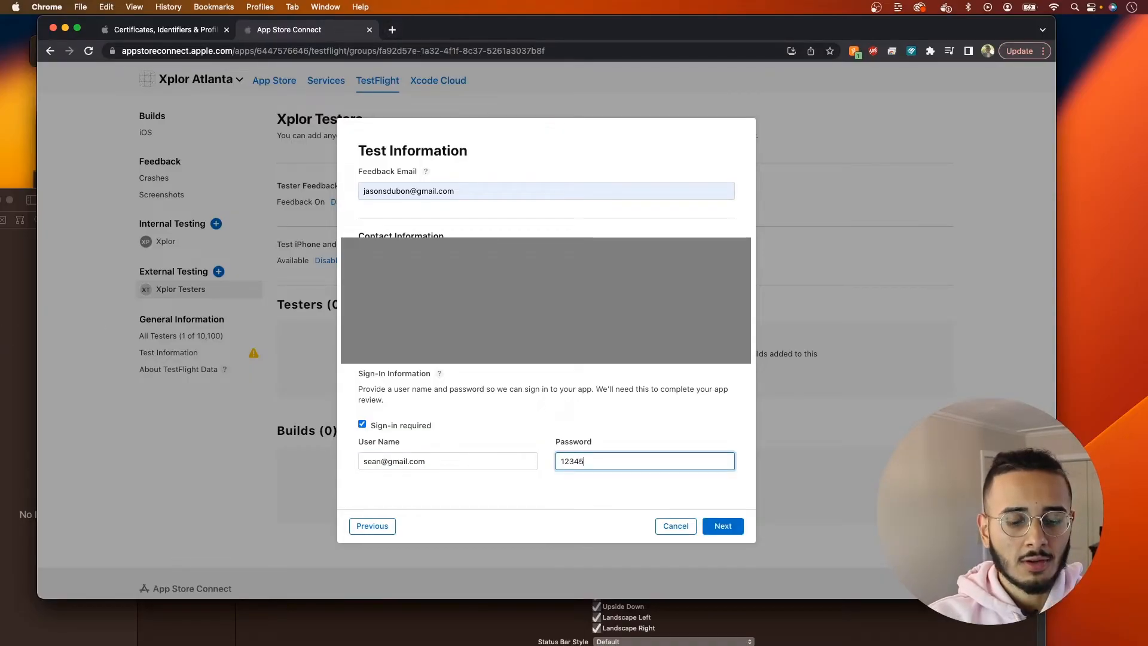
Add 'Test it' as the What to Test notes and submit build 1 for beta review.
click(722, 526)
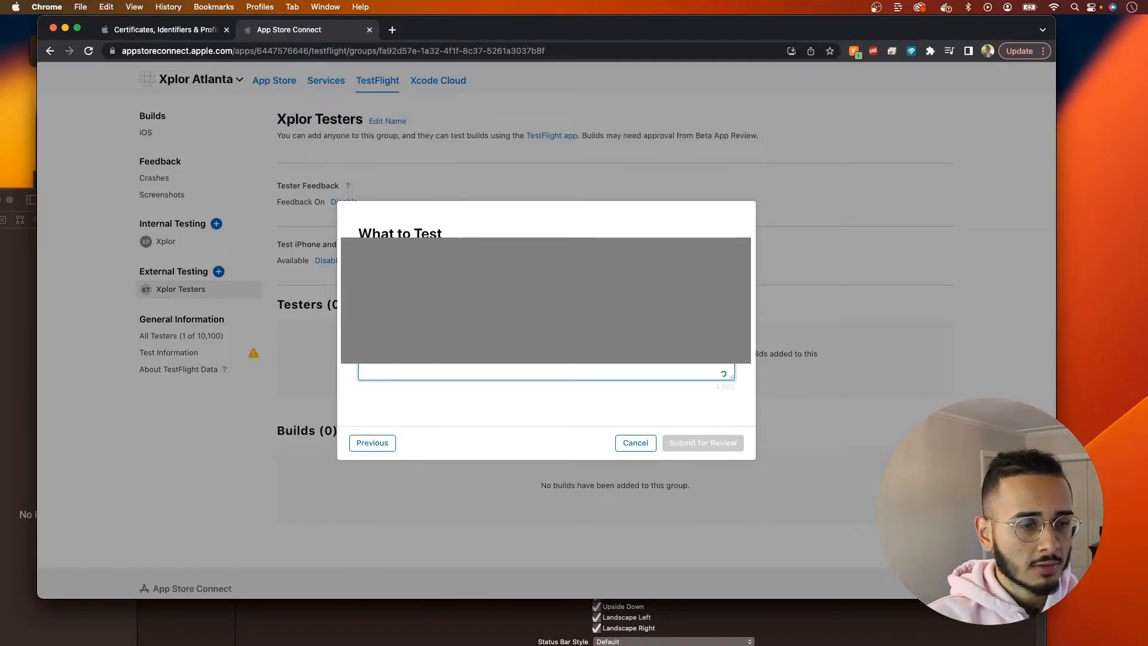
text(Test it)
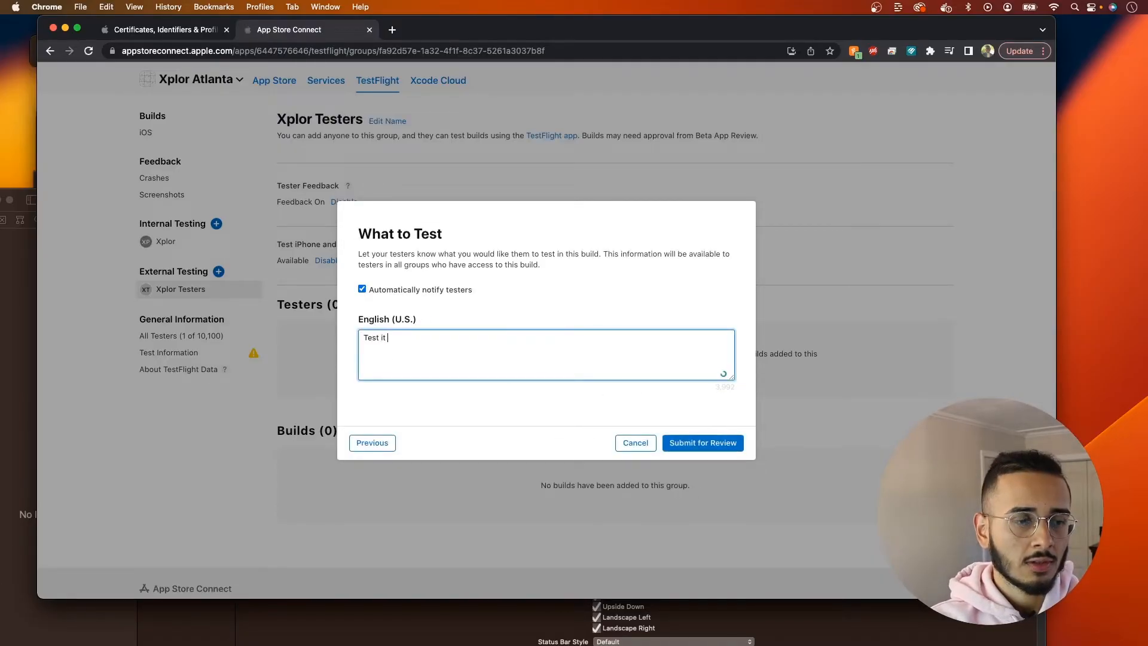
click(701, 442)
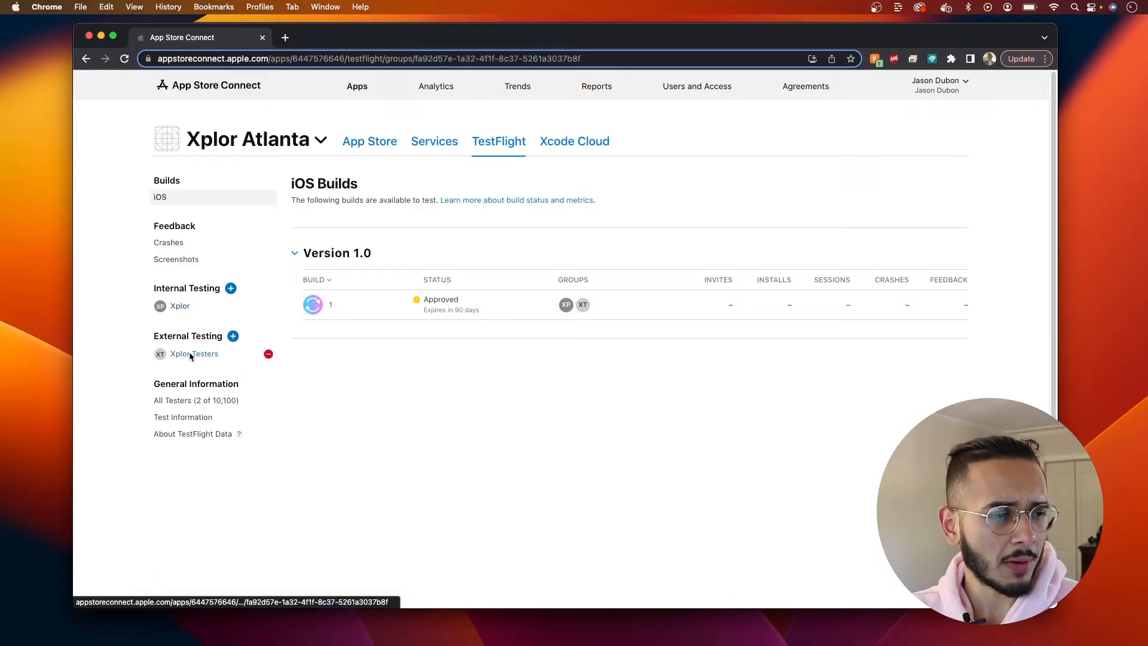
click(194, 353)
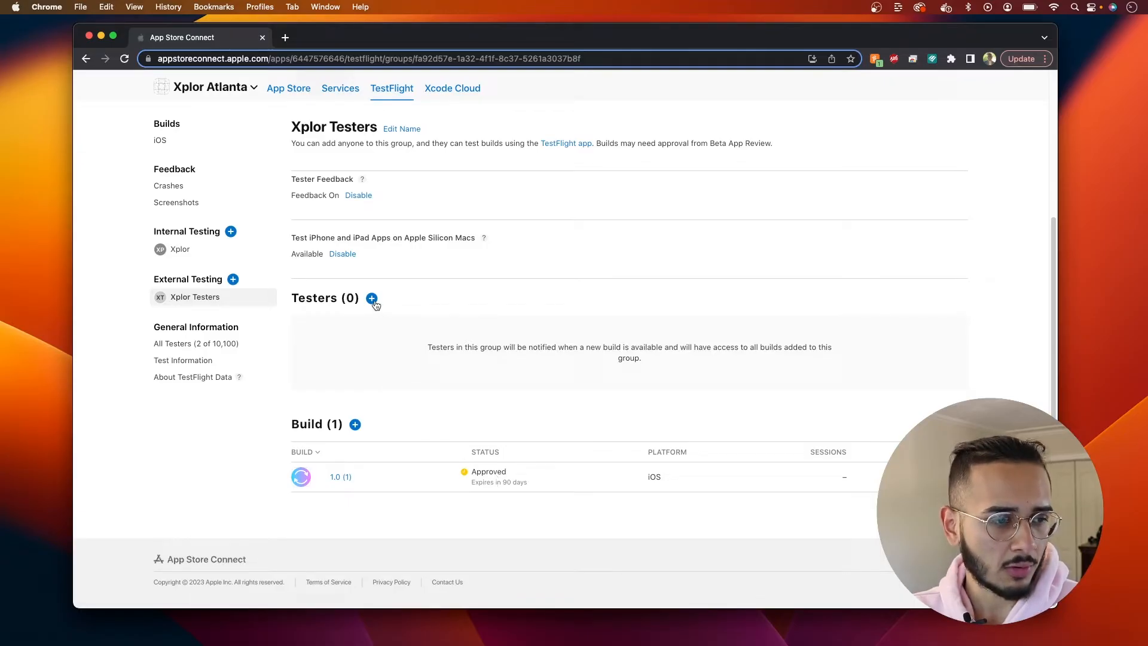
click(370, 297)
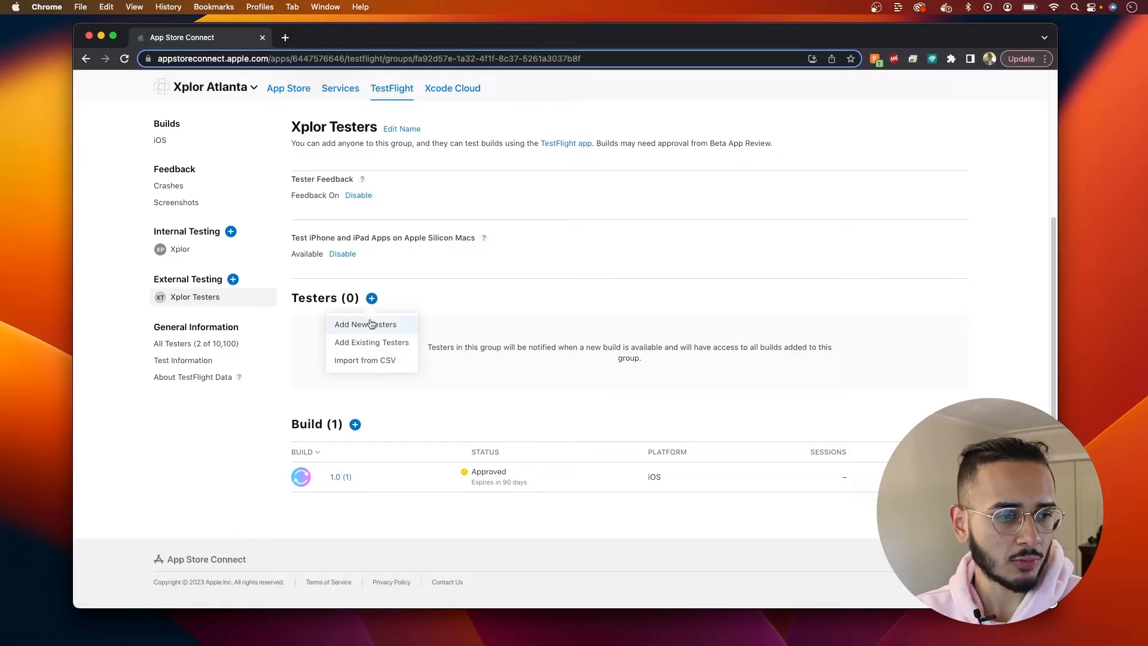
click(366, 324)
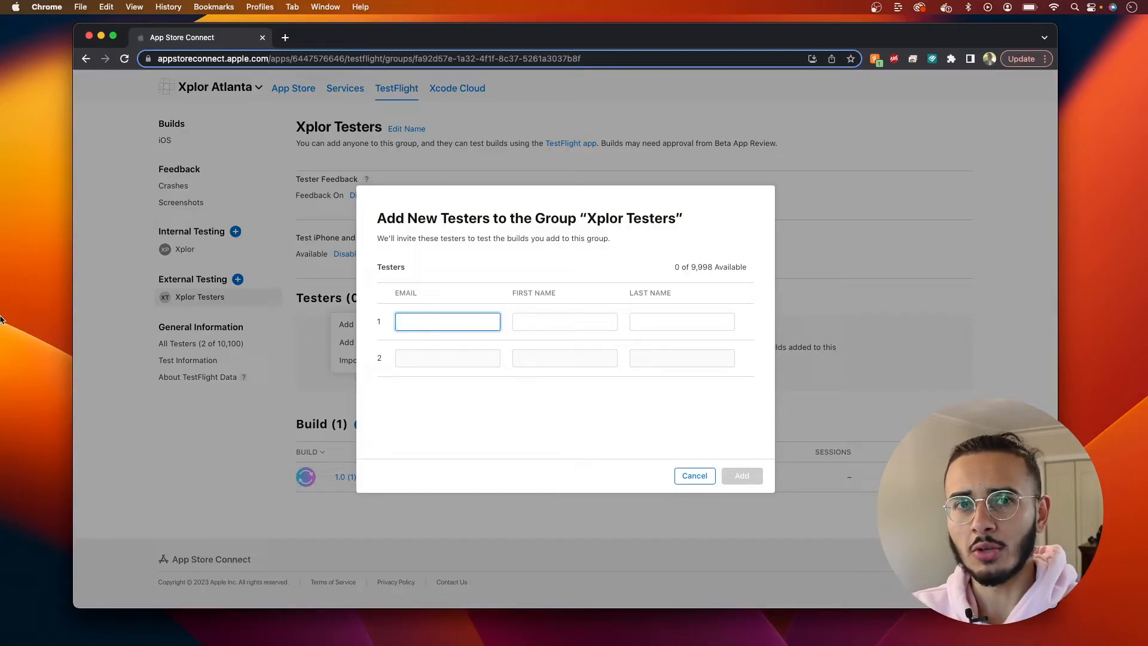
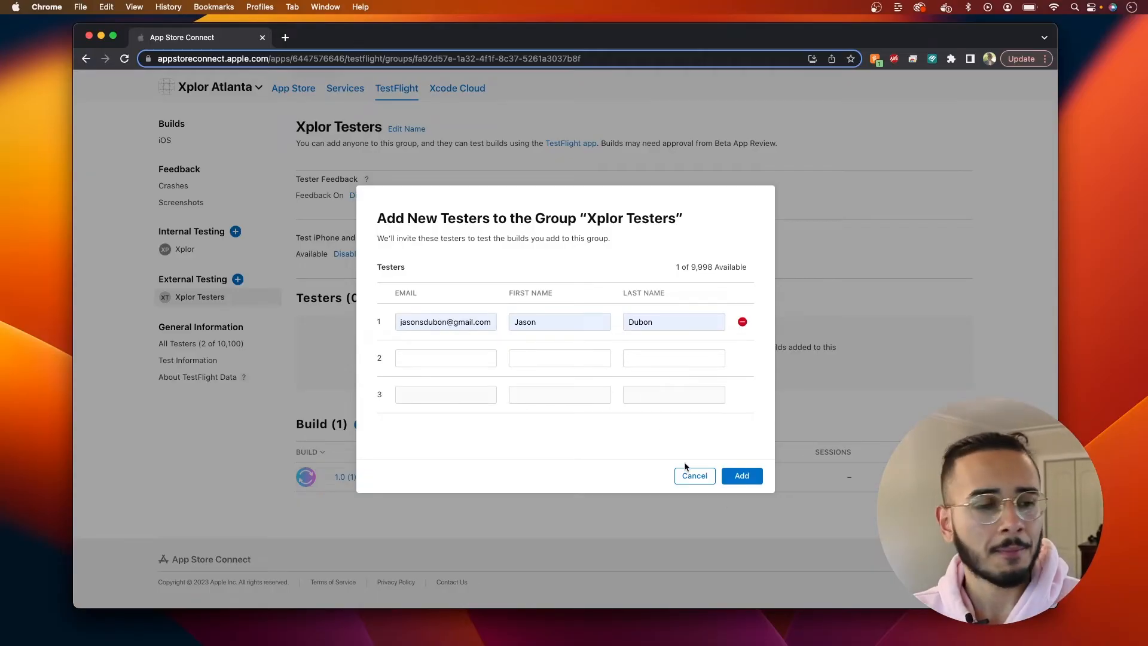
click(742, 474)
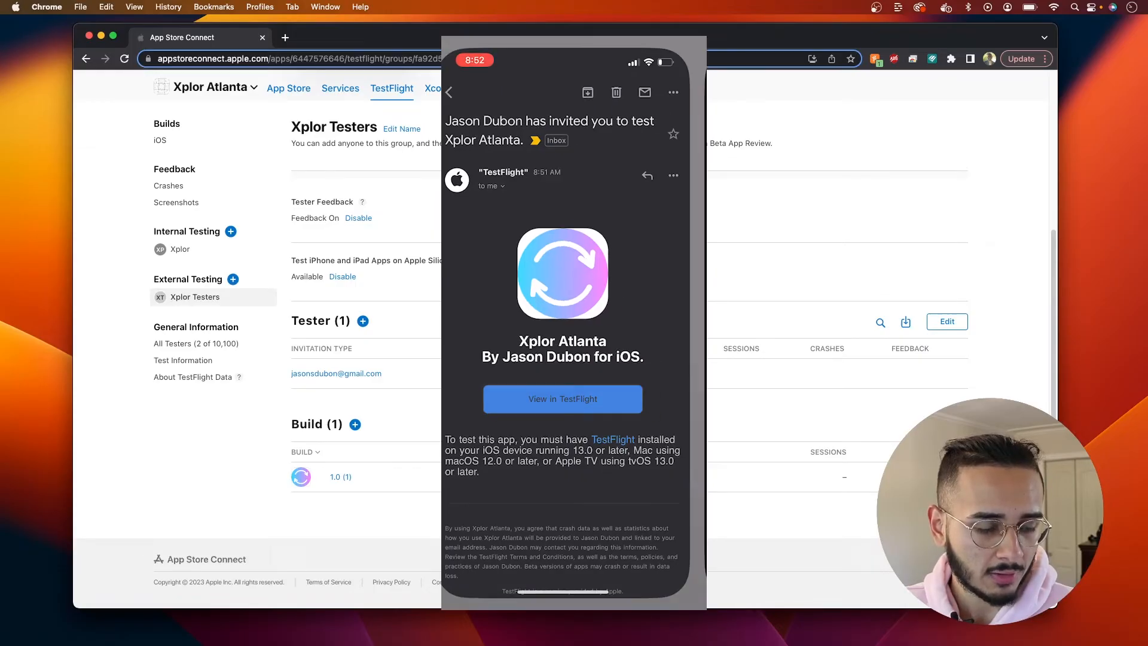
Accept the TestFlight invite, install Xplor Atlanta 1.0 (1) over the existing app, and start testing.
click(562, 399)
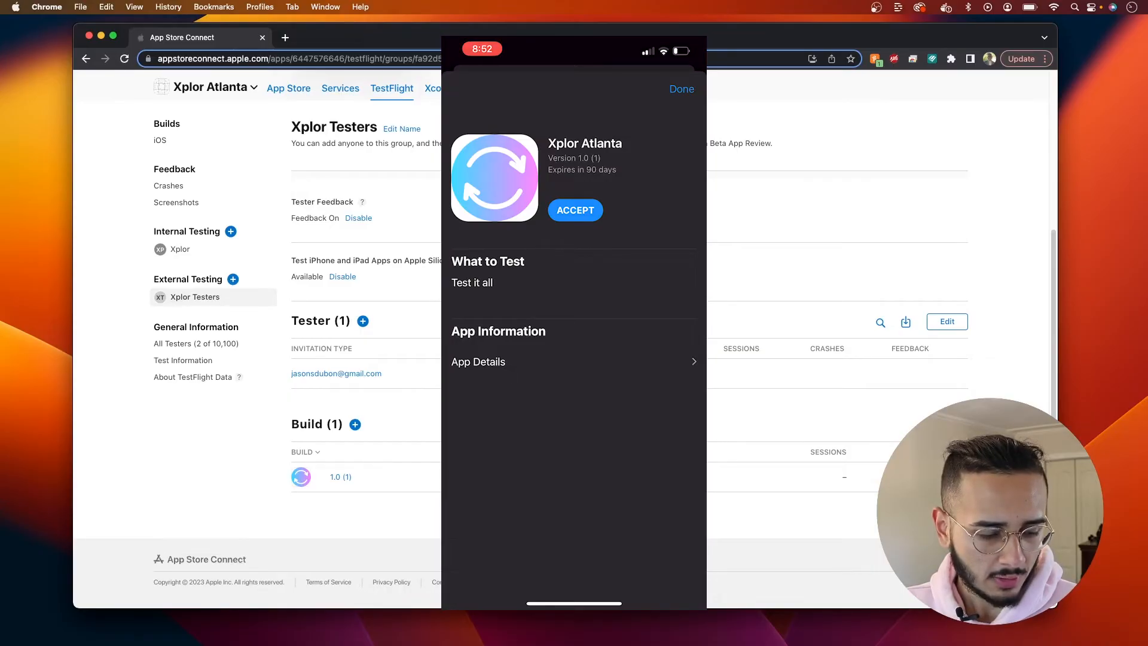
click(575, 211)
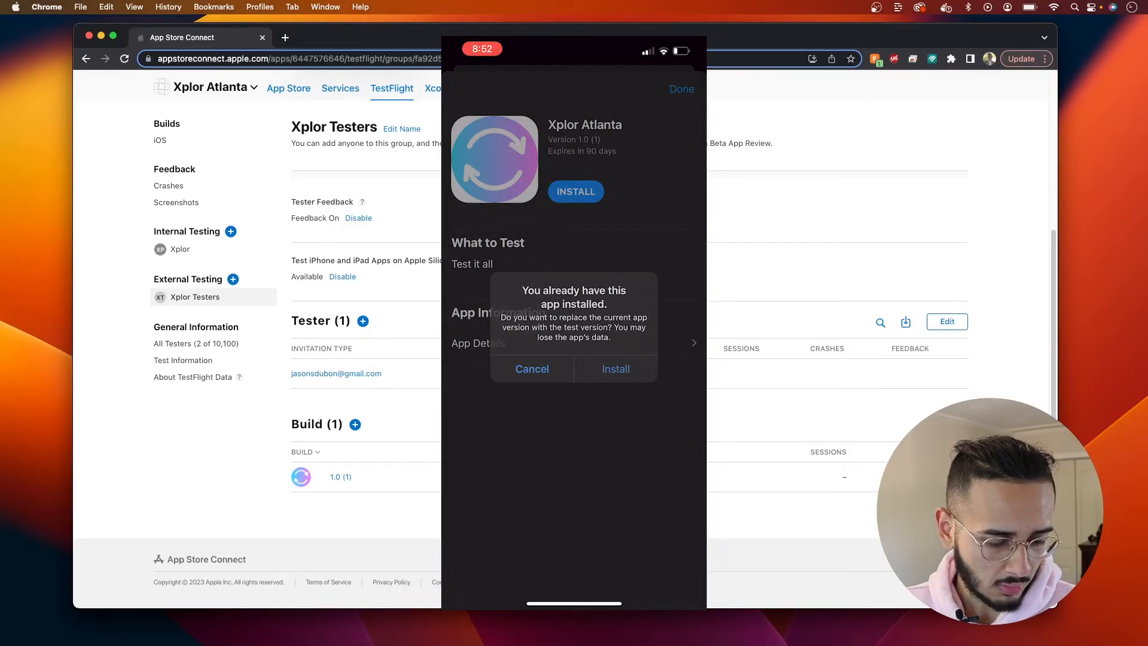
click(615, 370)
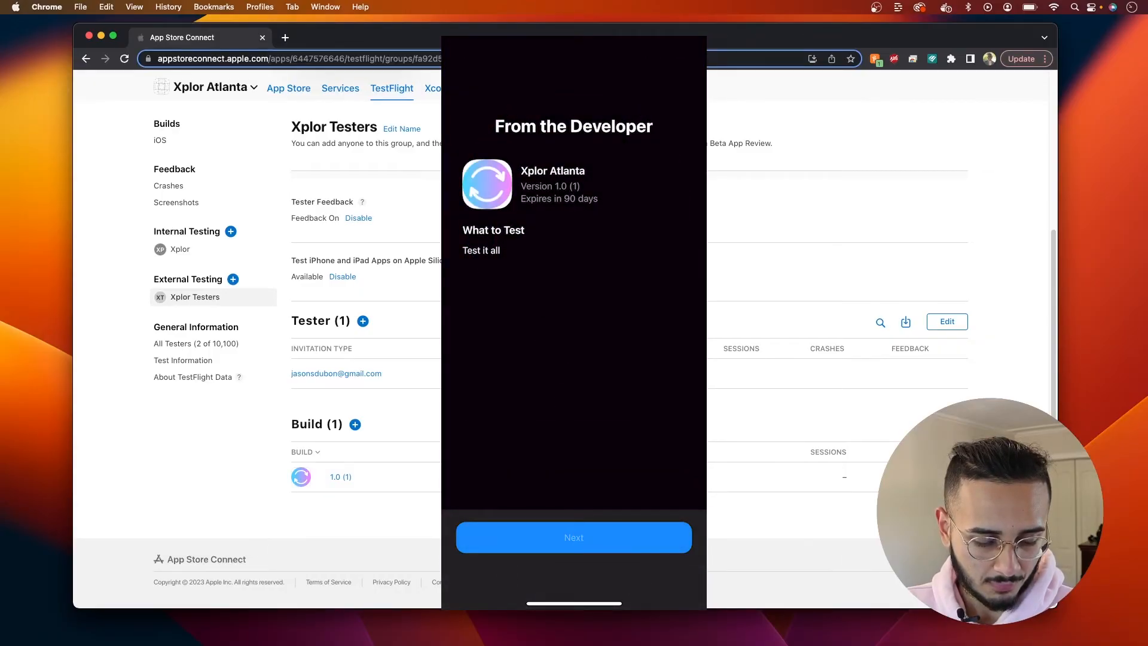
click(573, 537)
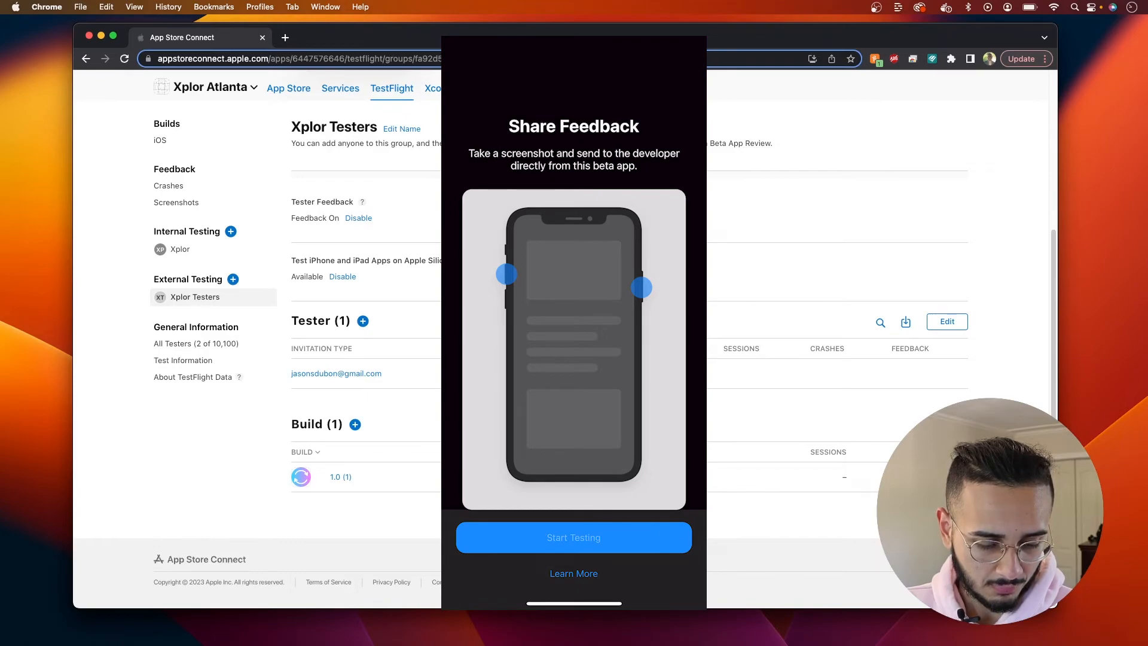
click(572, 537)
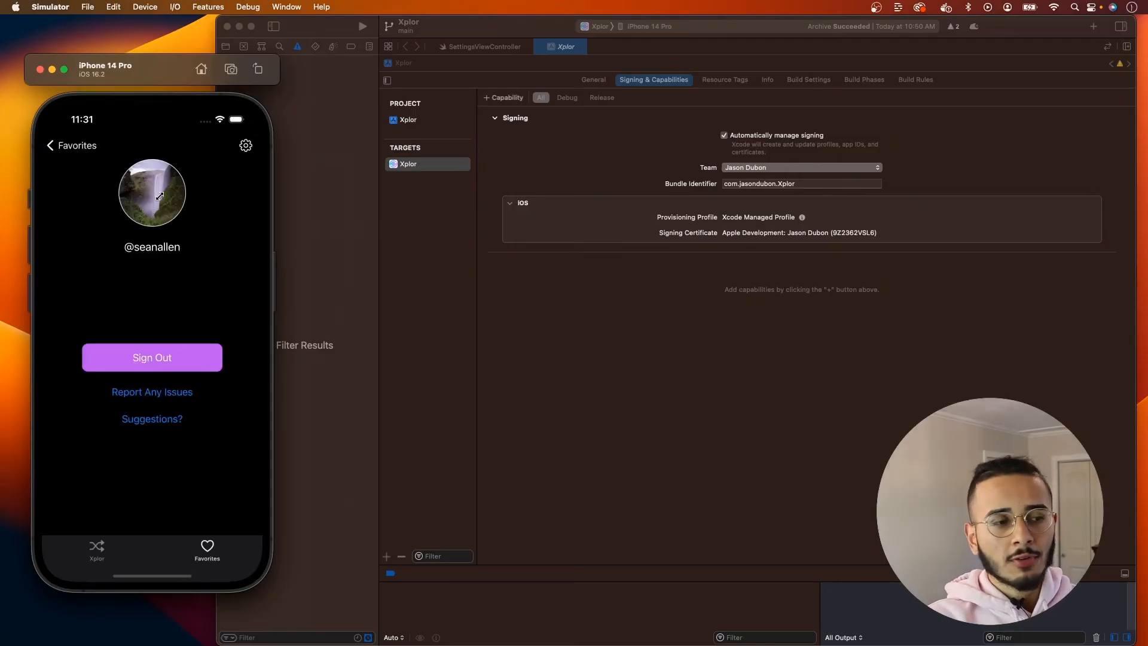
Sign out from the profile screen, returning to the Piedmont Park Xplor screen.
click(152, 193)
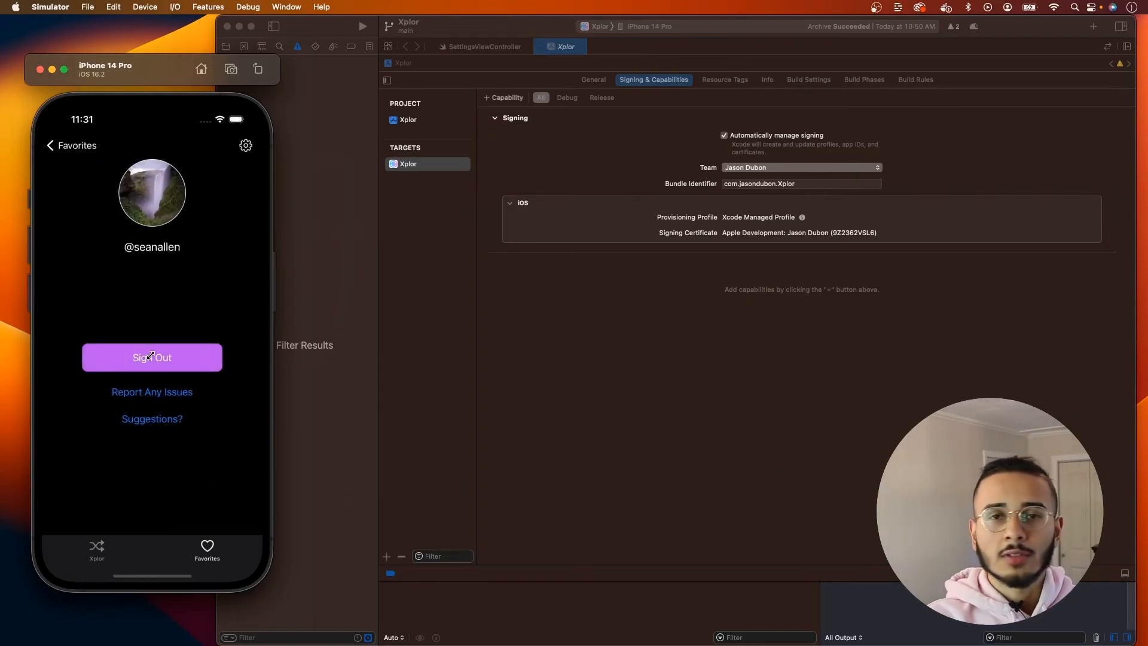
click(152, 357)
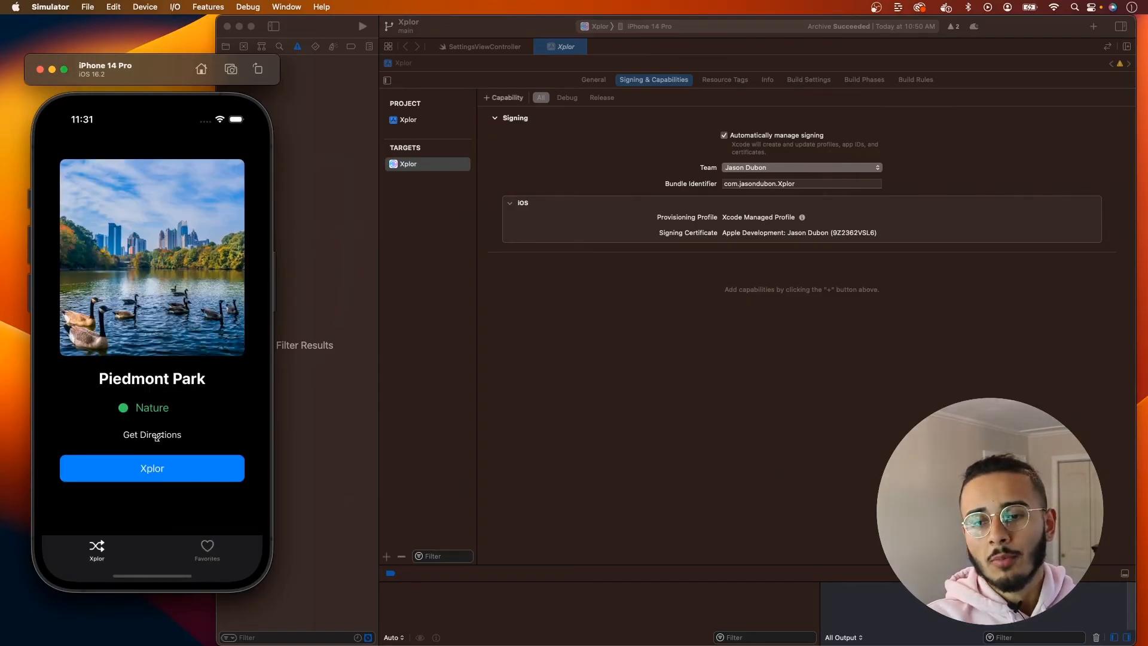